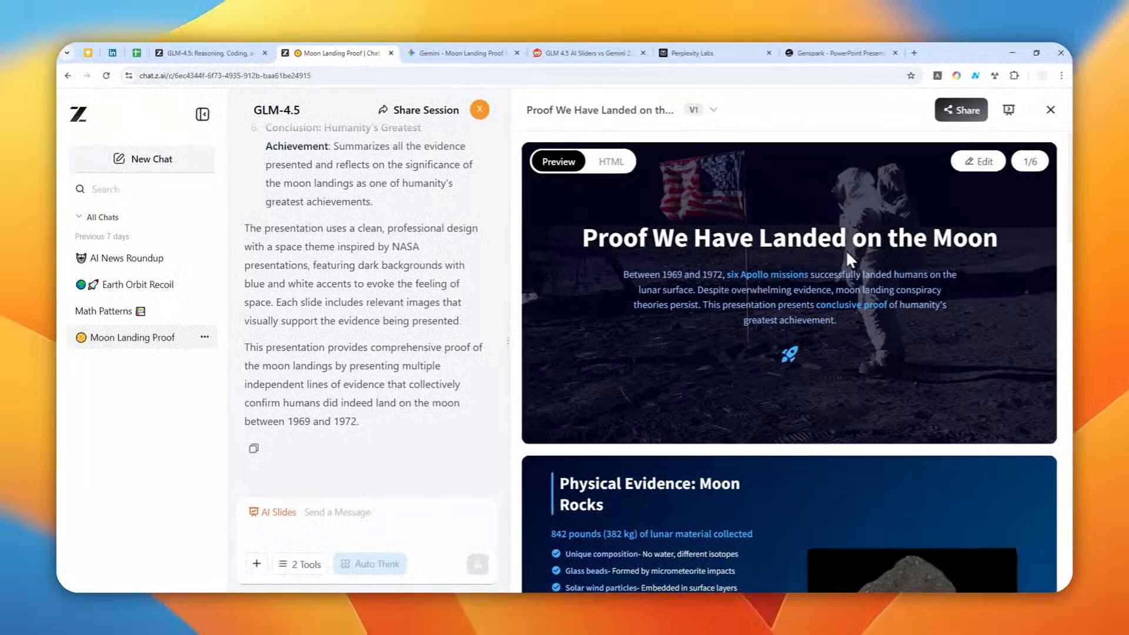
mouse_move(785, 340)
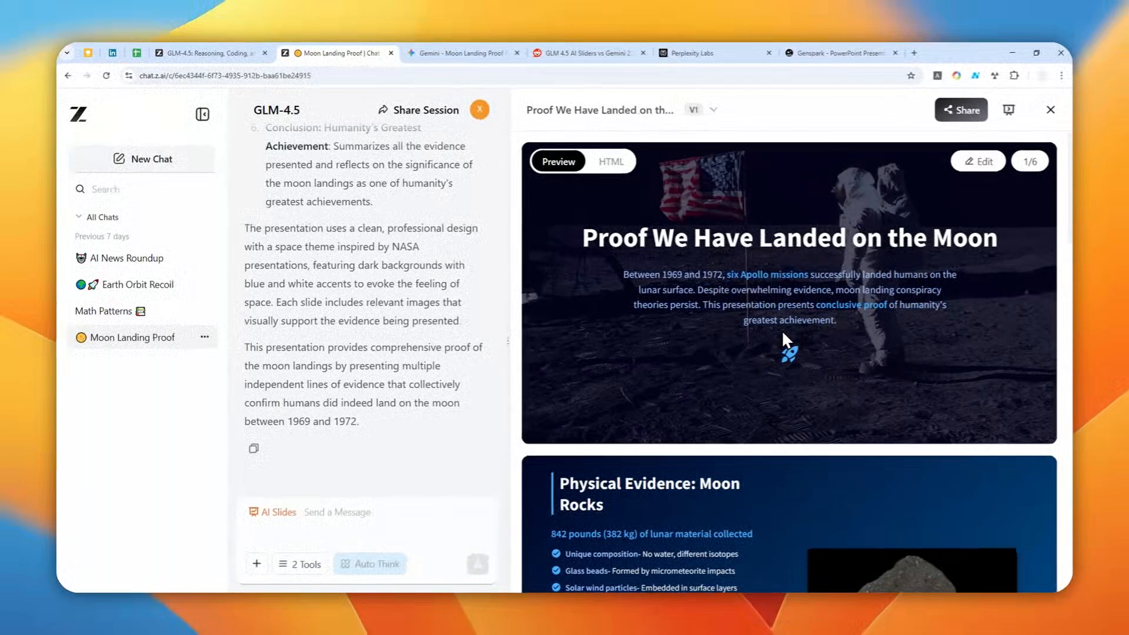
mouse_move(767, 381)
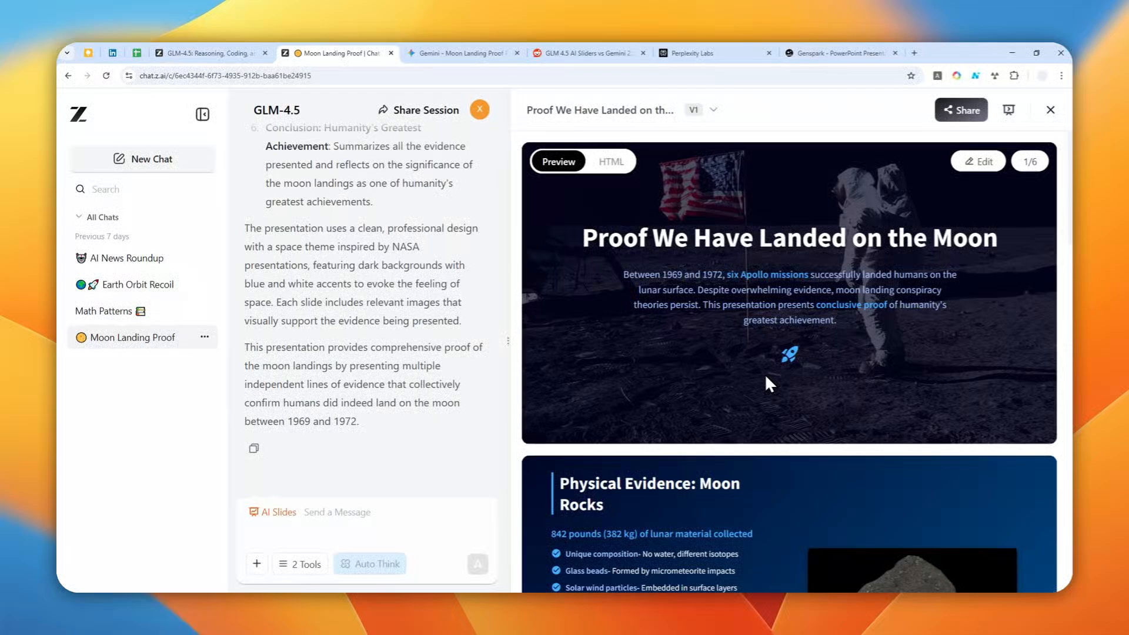
Step: View the GLM-4.5 blog's LLM Performance Evaluation chart, then return to the Z.ai moon landing deck
scroll(down, 3)
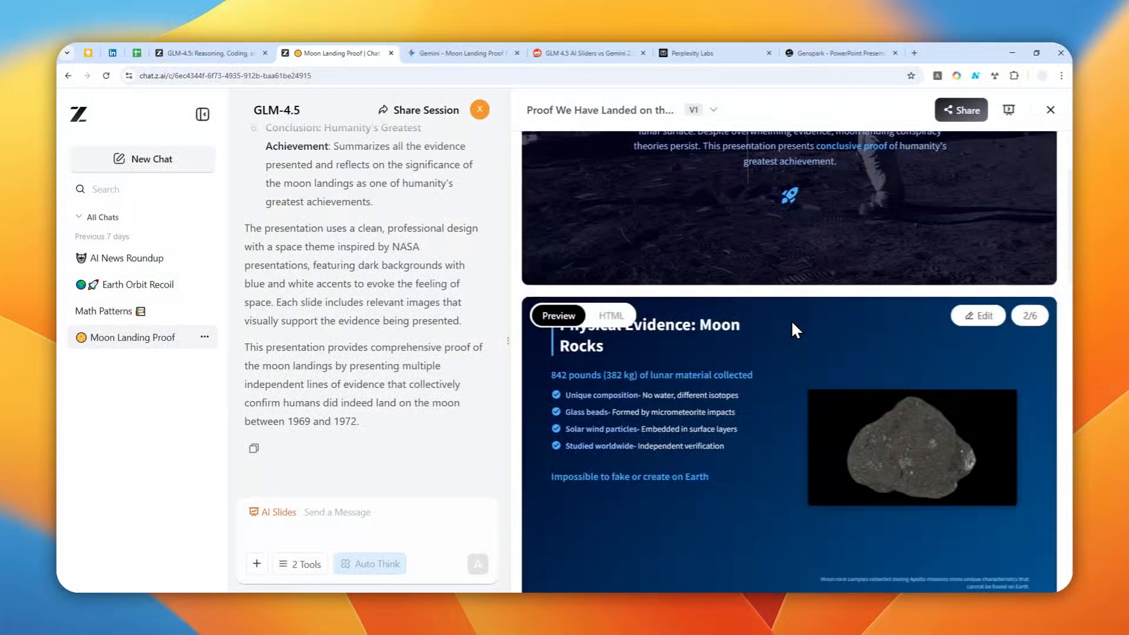
mouse_move(750, 333)
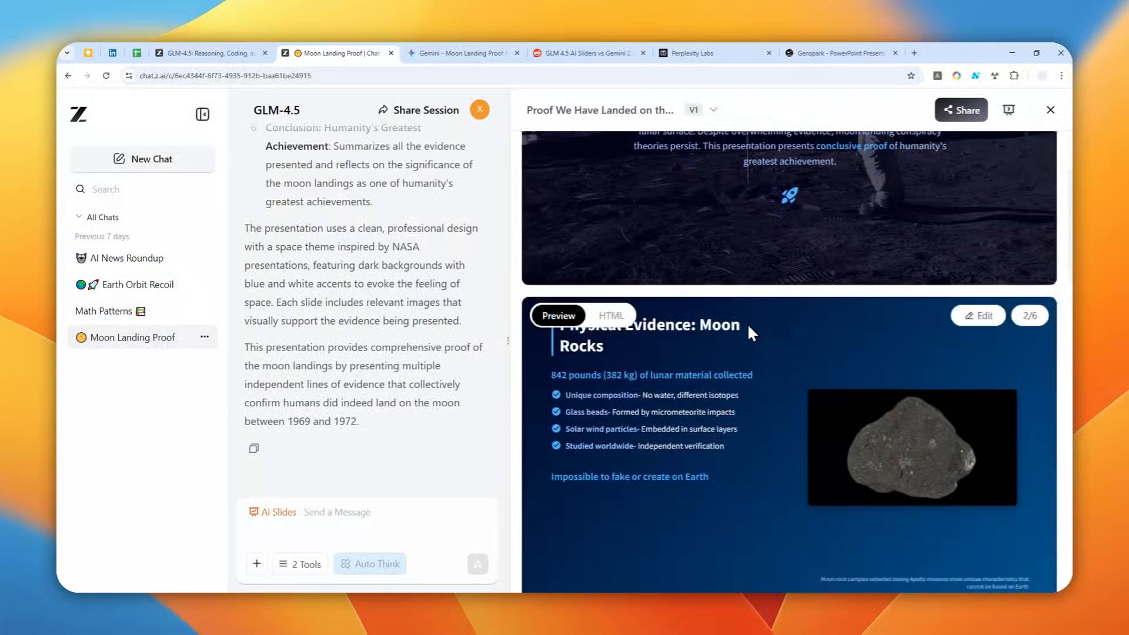
click(209, 53)
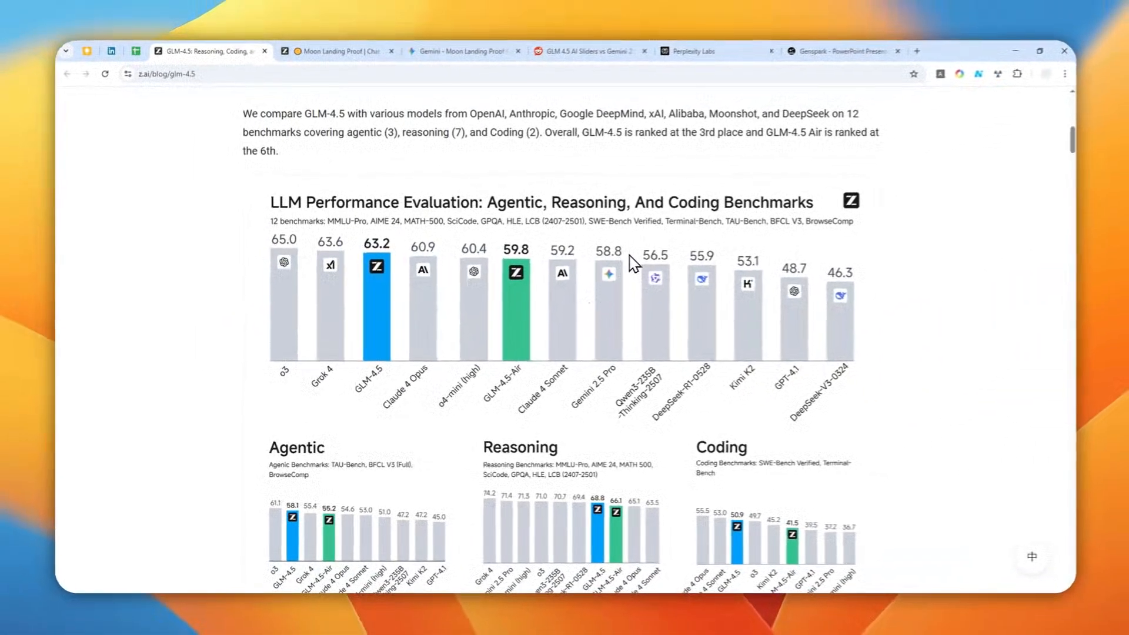
click(339, 50)
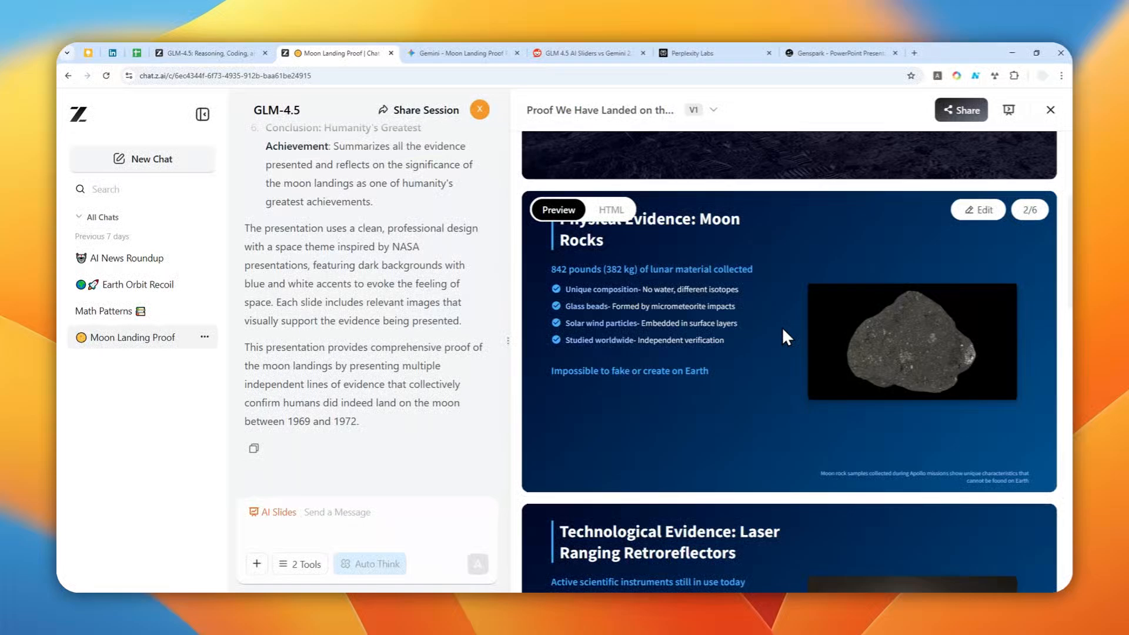
mouse_move(771, 346)
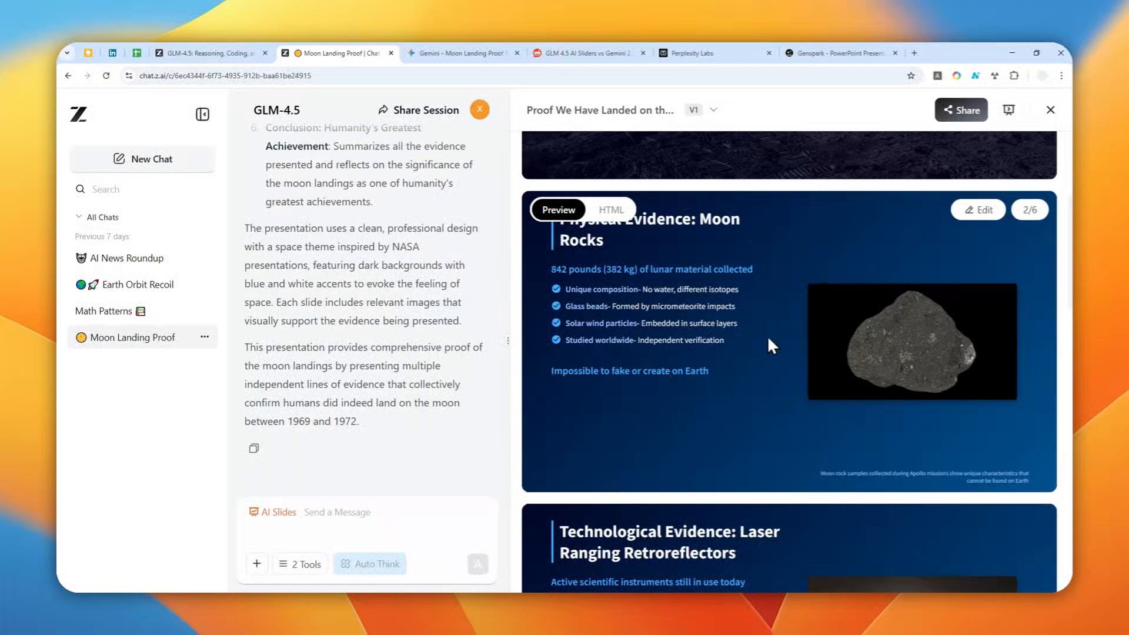
scroll(down, 3)
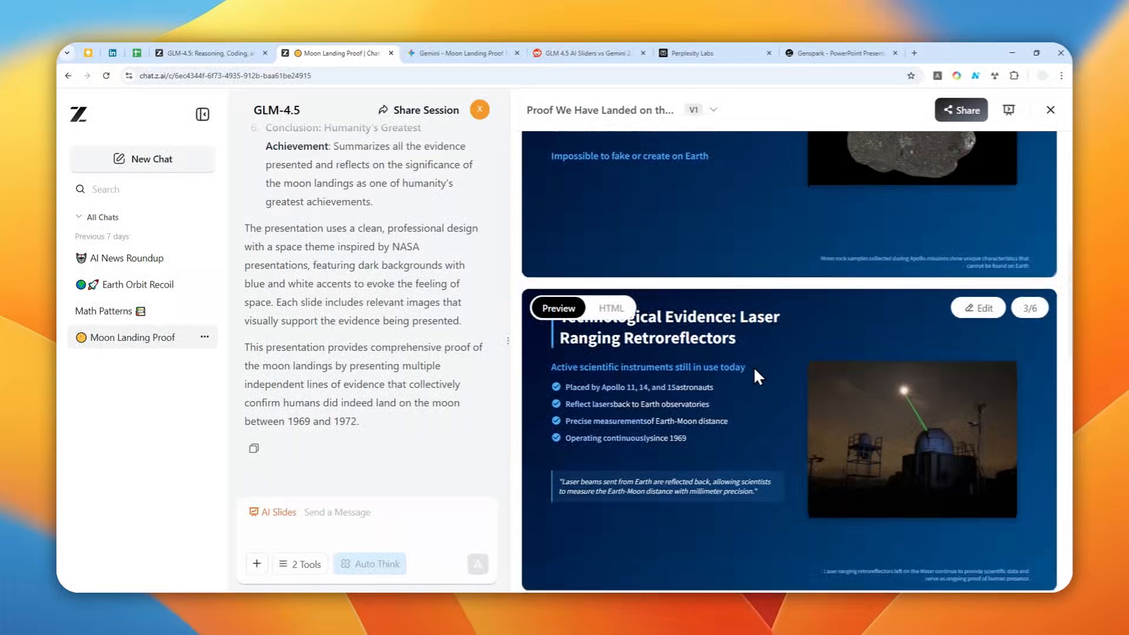
scroll(down, 3)
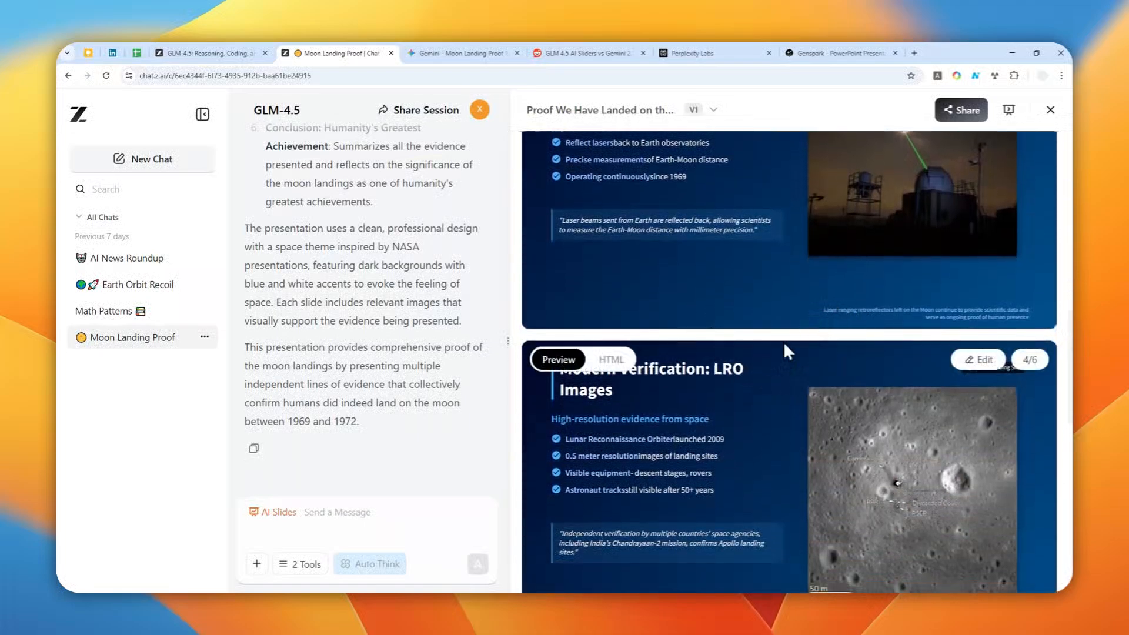
scroll(down, 3)
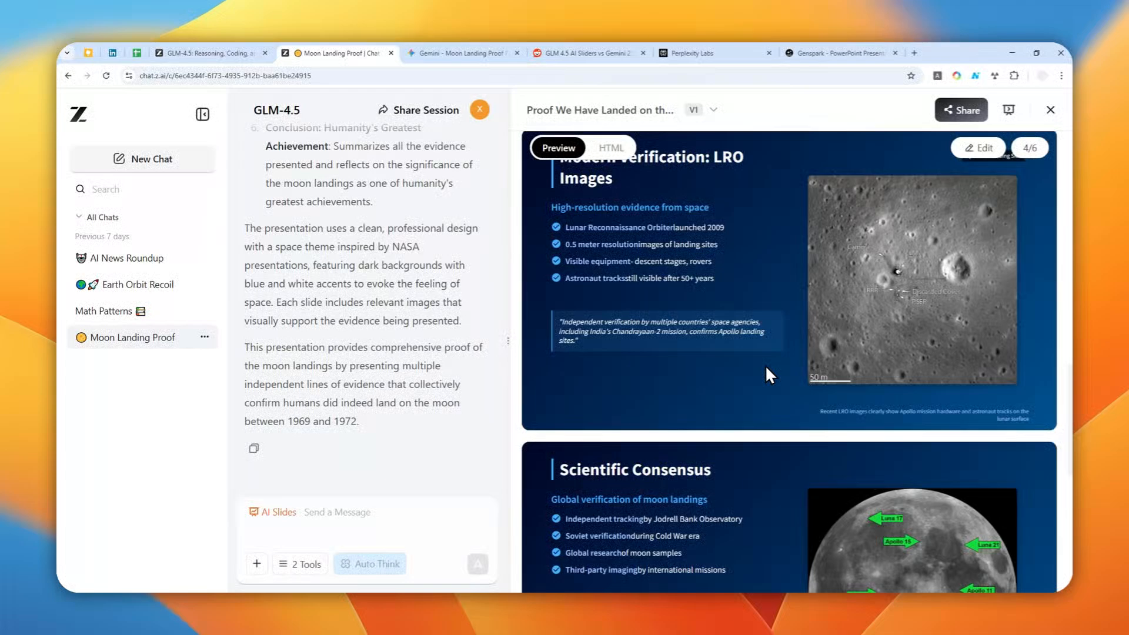
scroll(down, 3)
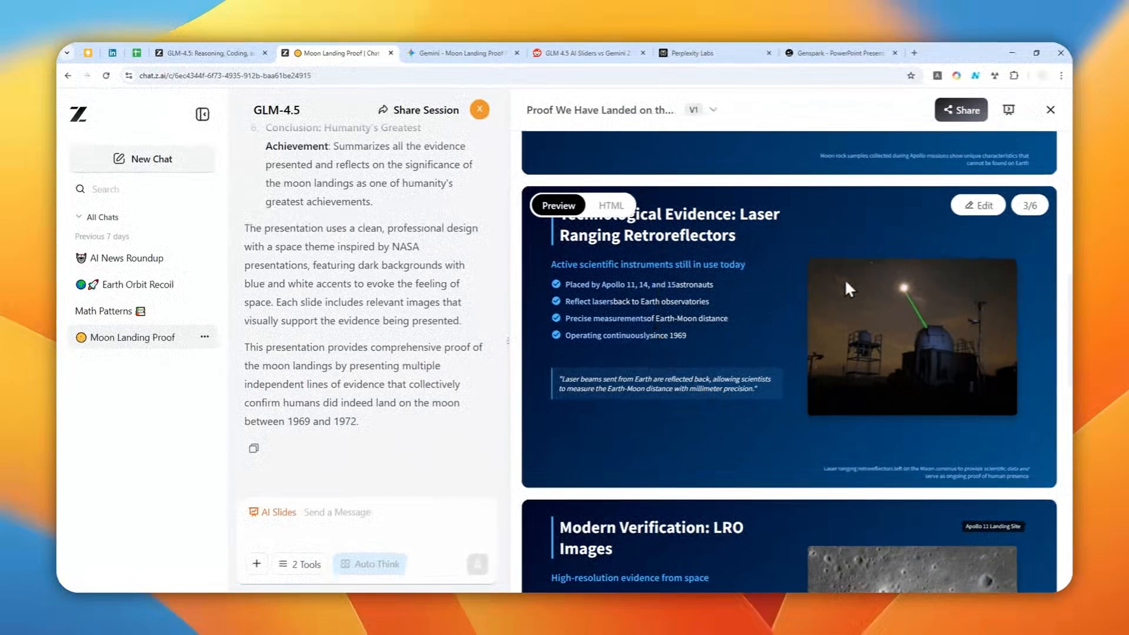
mouse_move(848, 375)
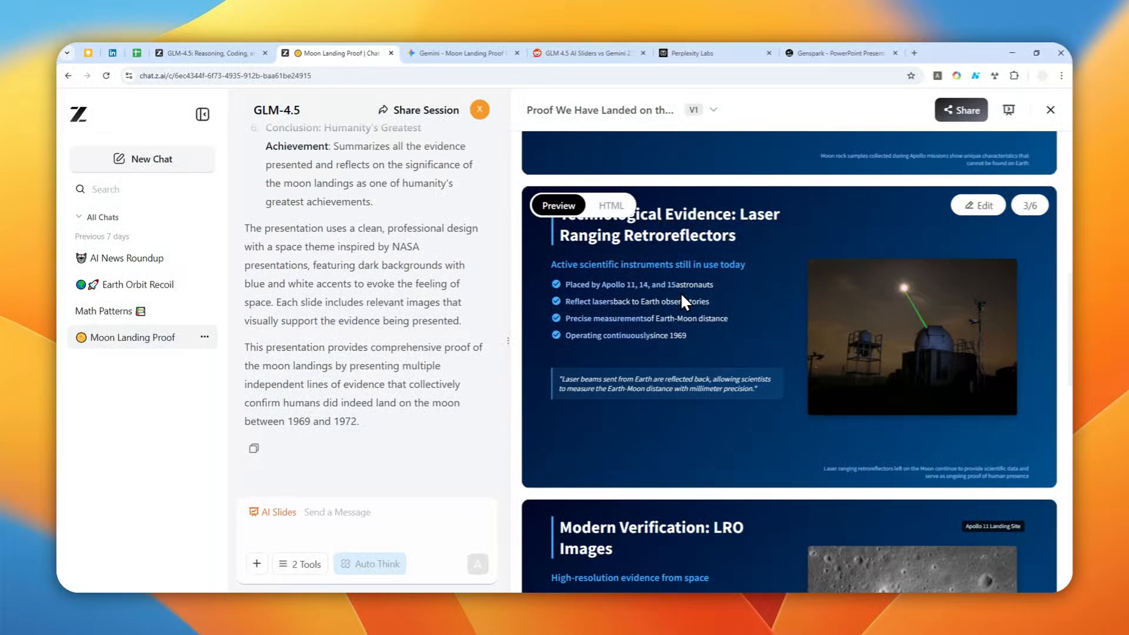
mouse_move(713, 309)
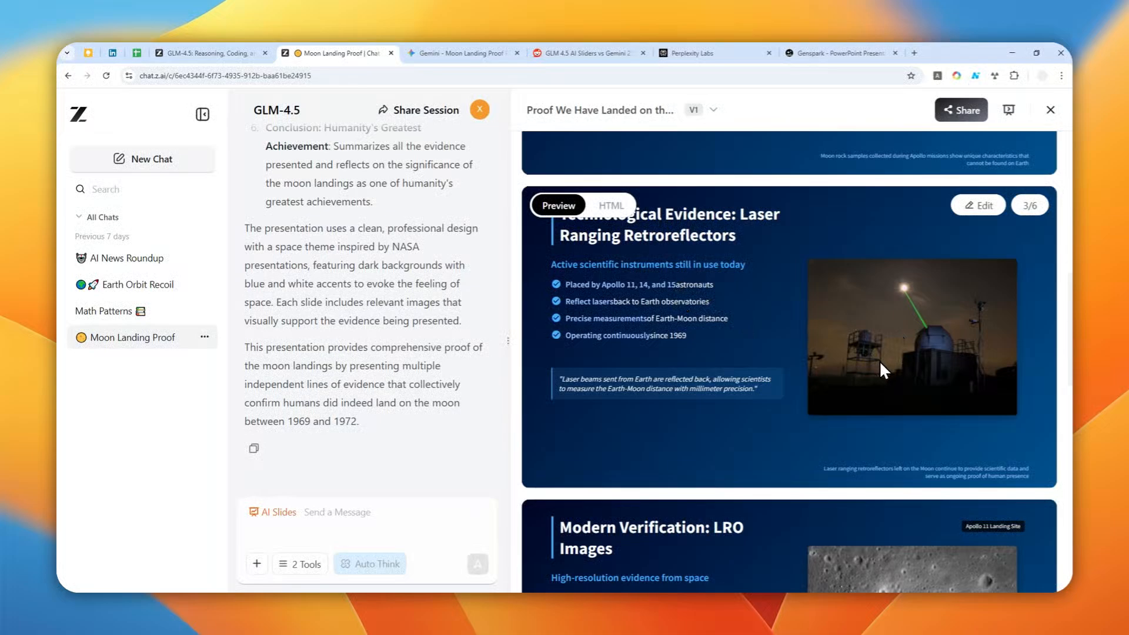
scroll(down, 3)
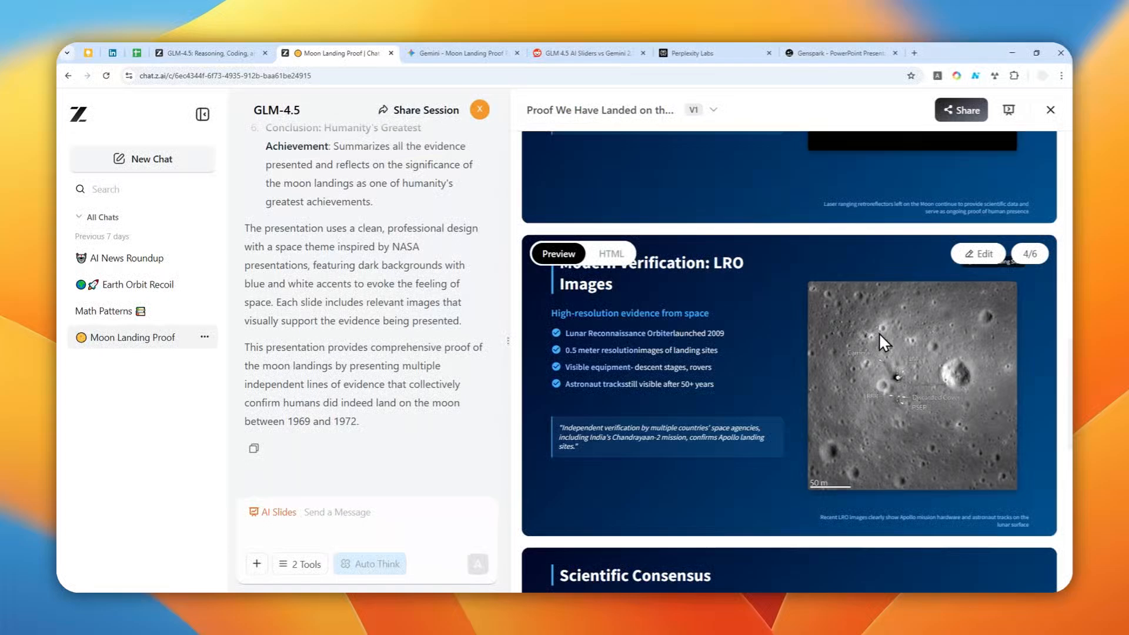
mouse_move(758, 391)
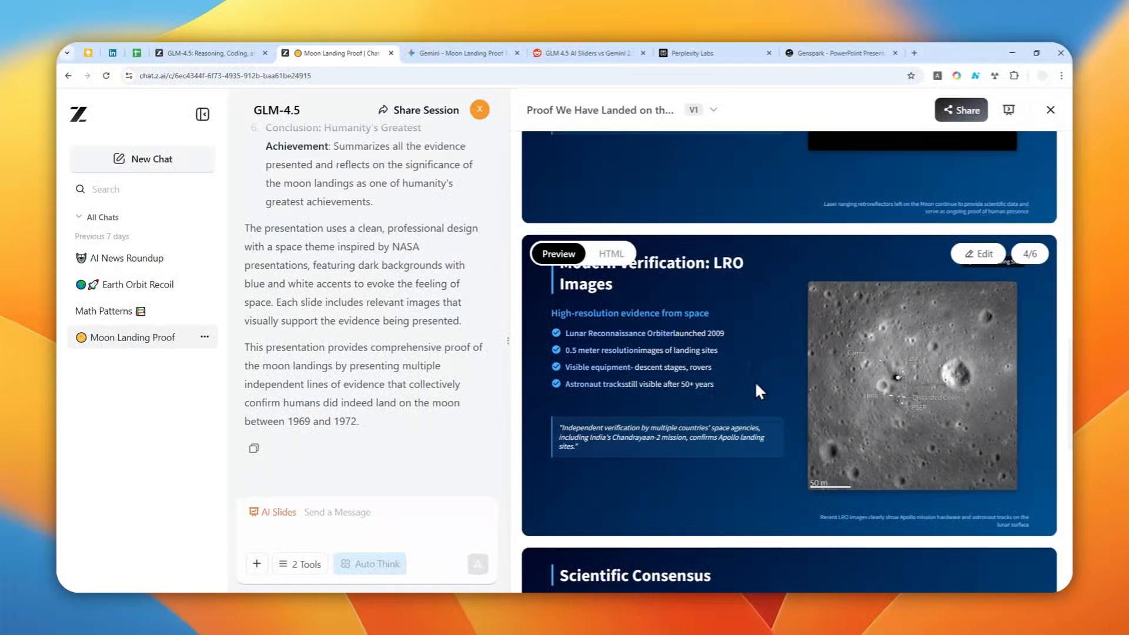
scroll(down, 3)
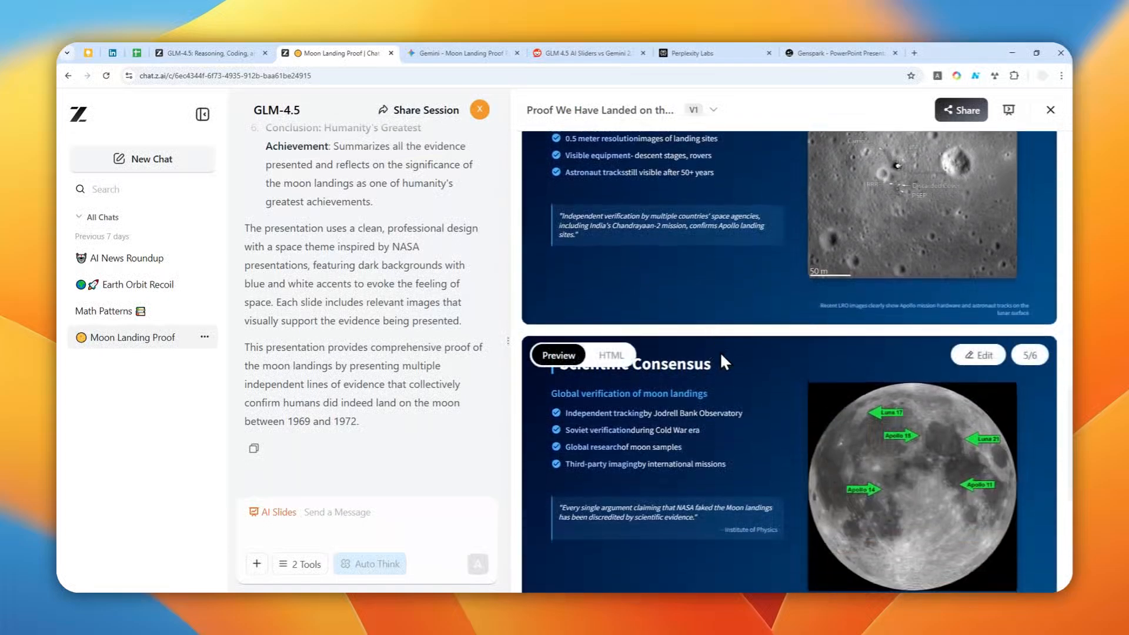
scroll(down, 3)
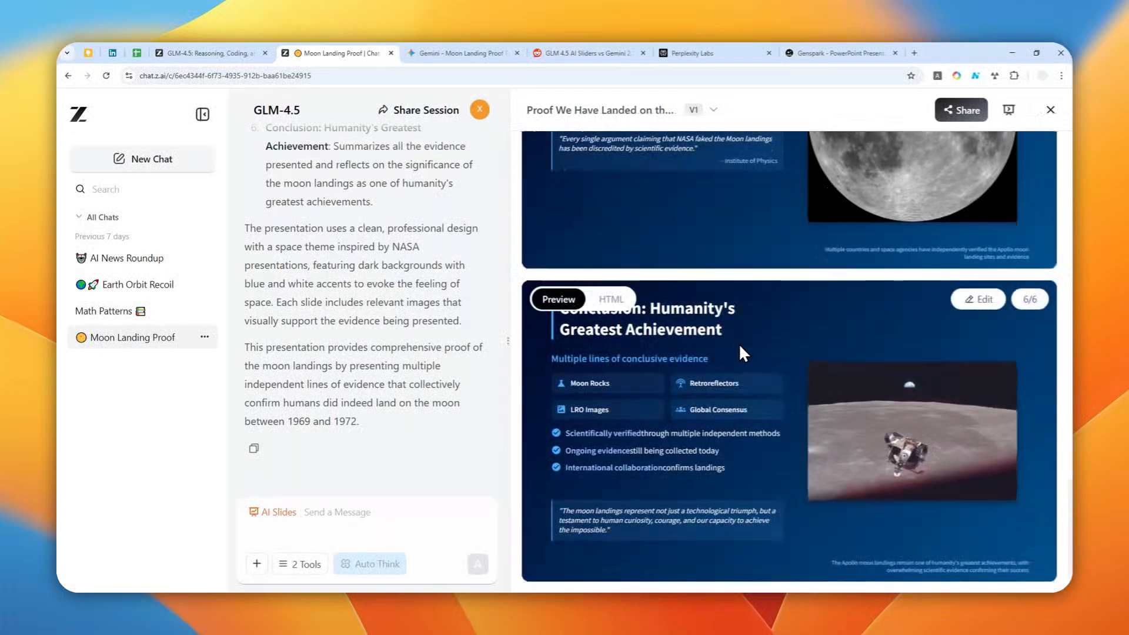
mouse_move(695, 353)
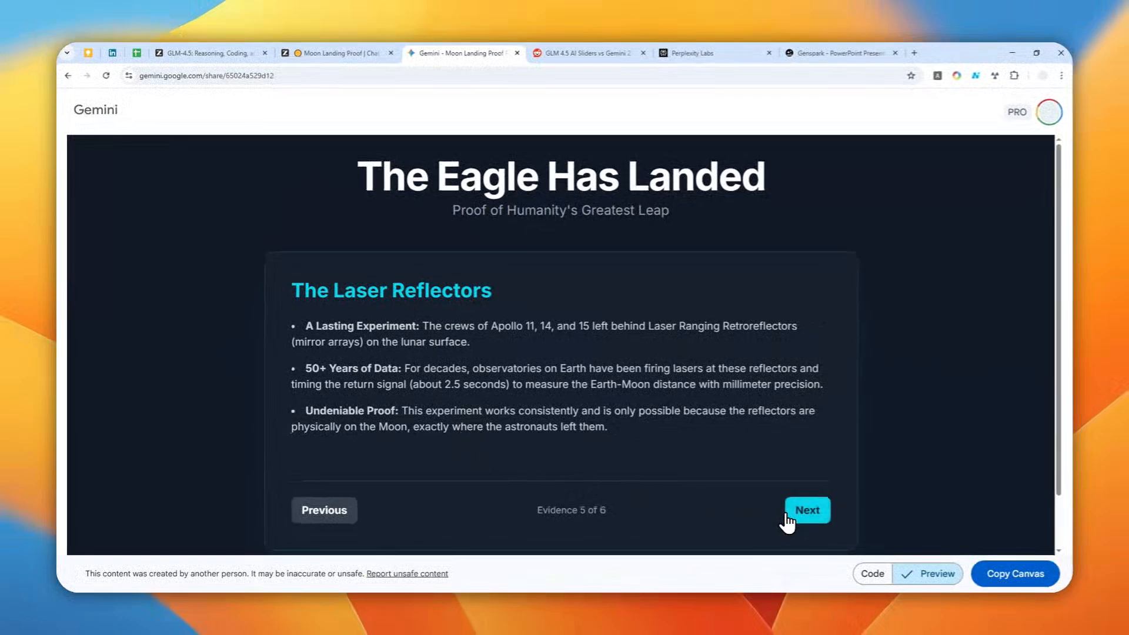
Step: Step forward and back between evidence cards, landing on Evidence 4, Independent Verification
click(806, 509)
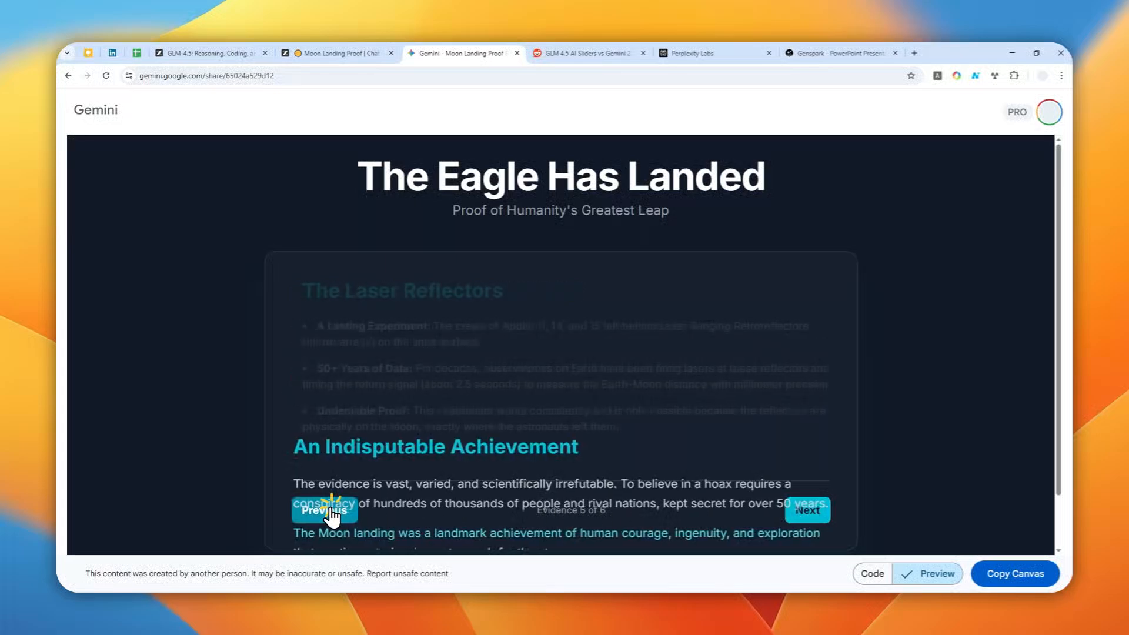
click(323, 509)
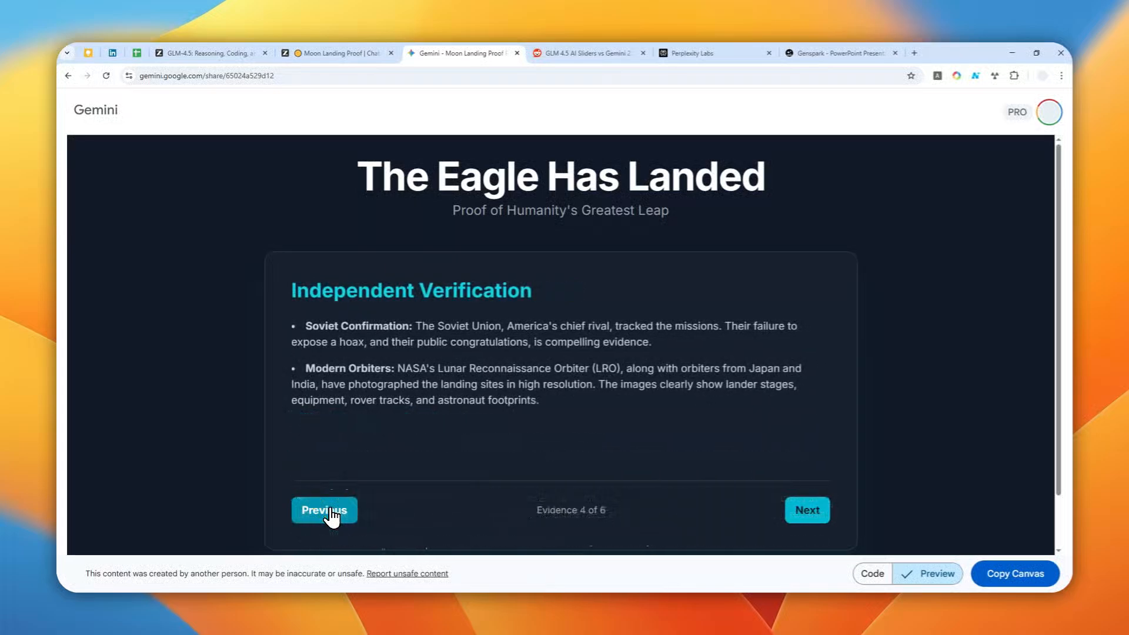
mouse_move(521, 451)
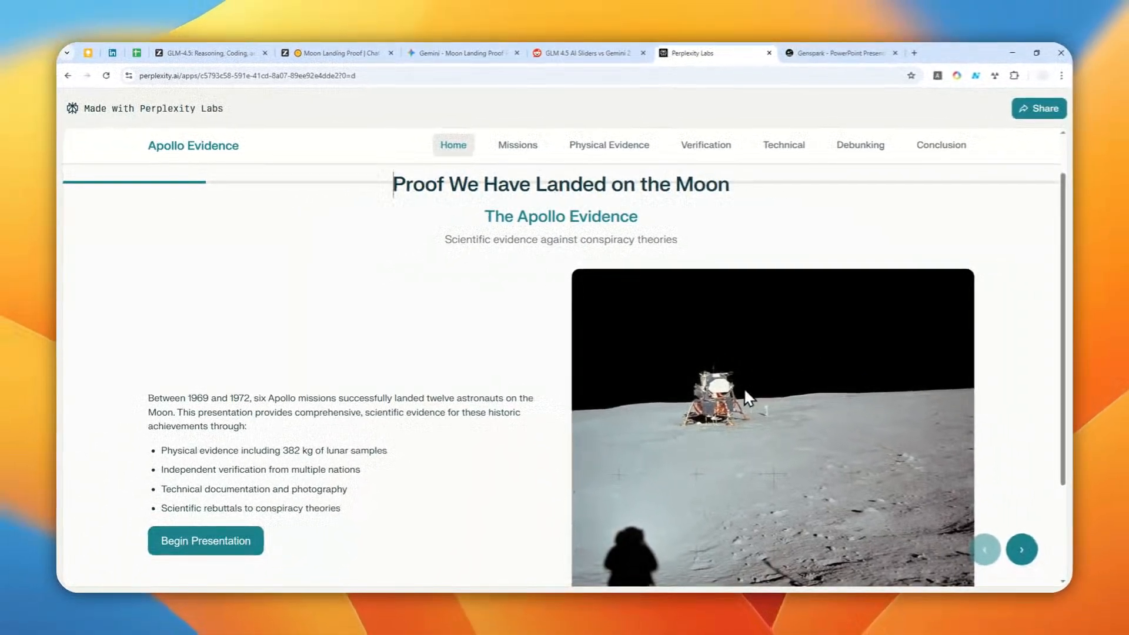
Step: Move past the mission timeline chart to the Physical Evidence slide on lunar samples
scroll(down, 3)
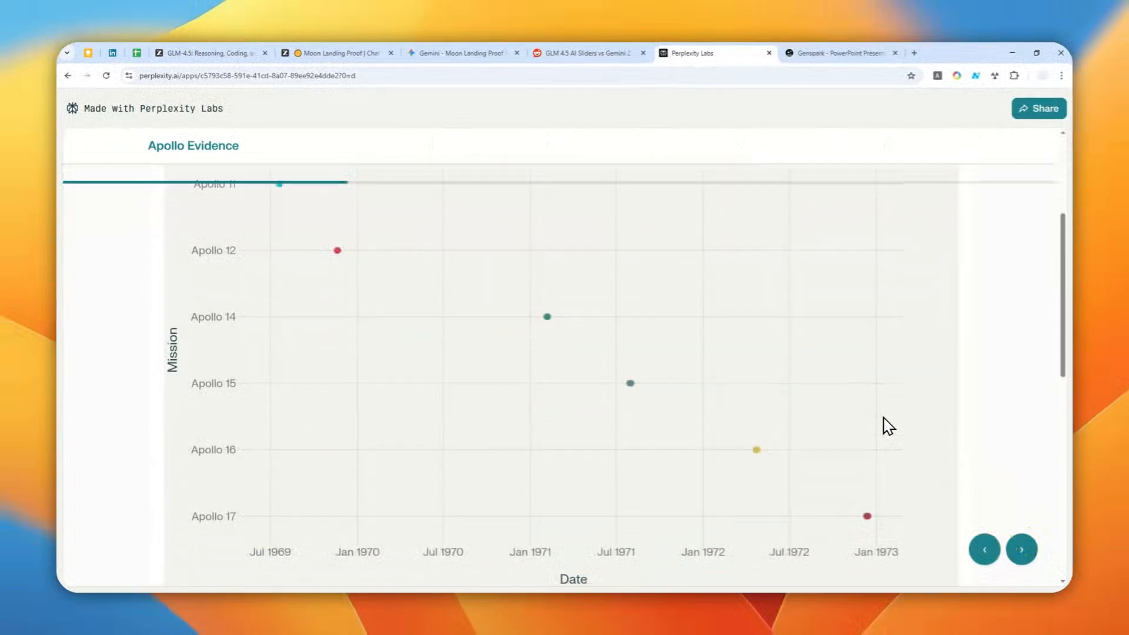
click(1021, 550)
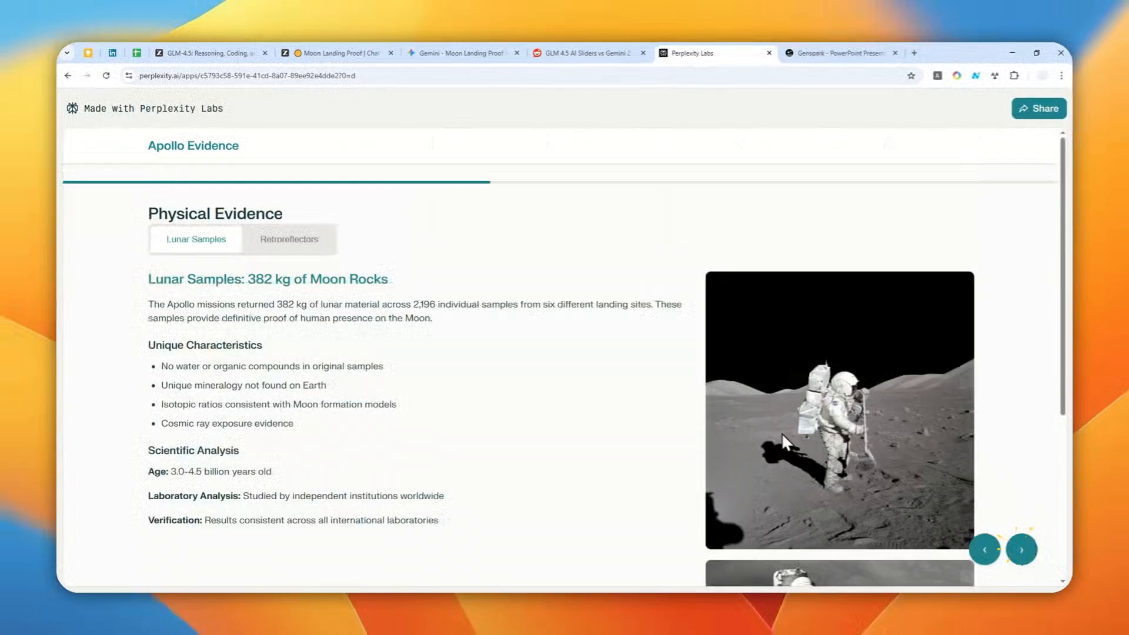
mouse_move(563, 358)
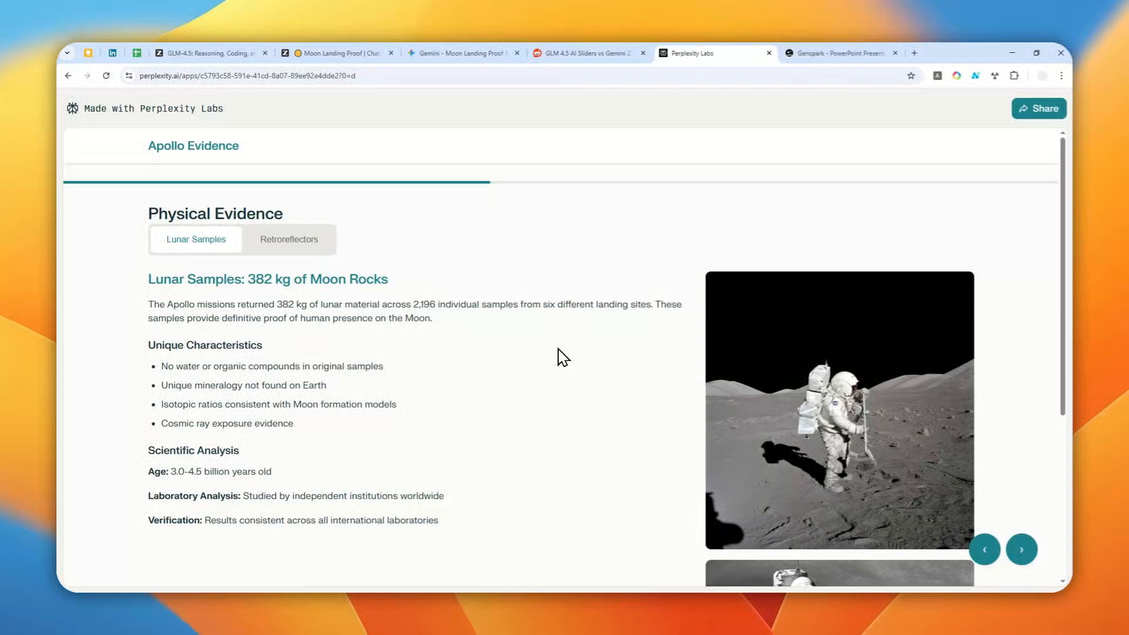
mouse_move(601, 309)
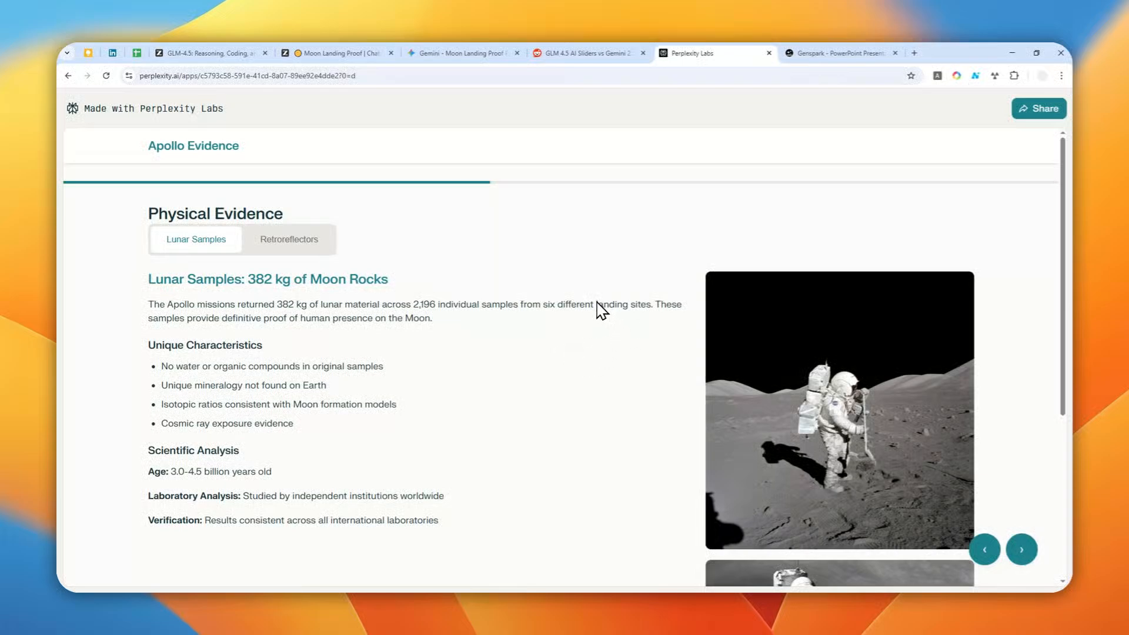
mouse_move(601, 319)
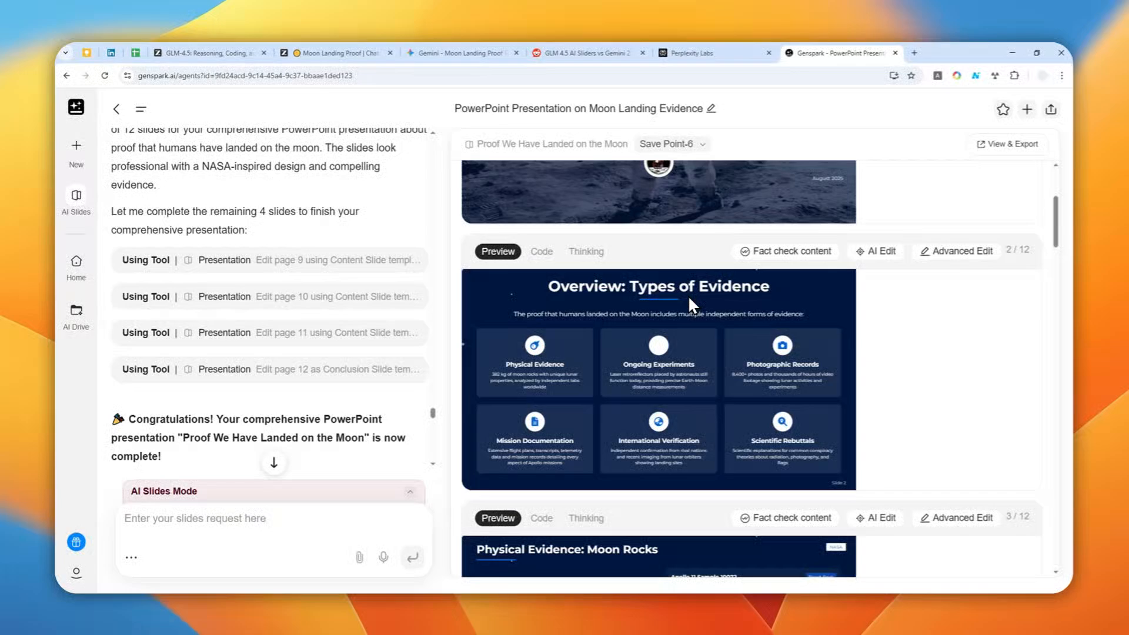
Step: Review Genspark's twelve slide previews, then switch back to the Z.ai Moon Landing Proof deck
scroll(down, 3)
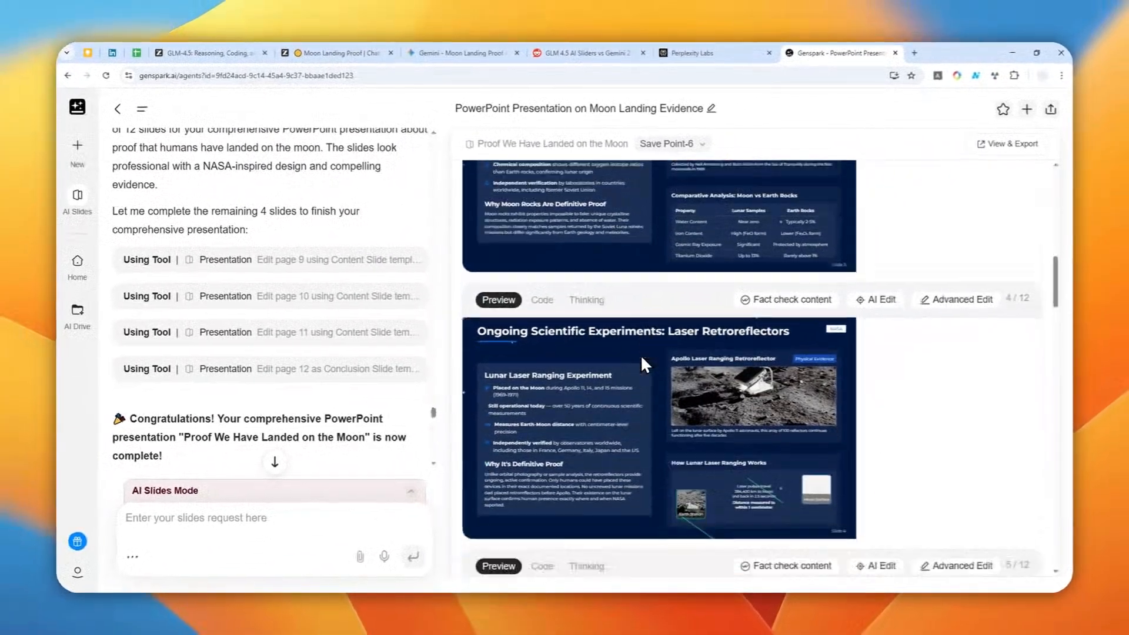
scroll(down, 3)
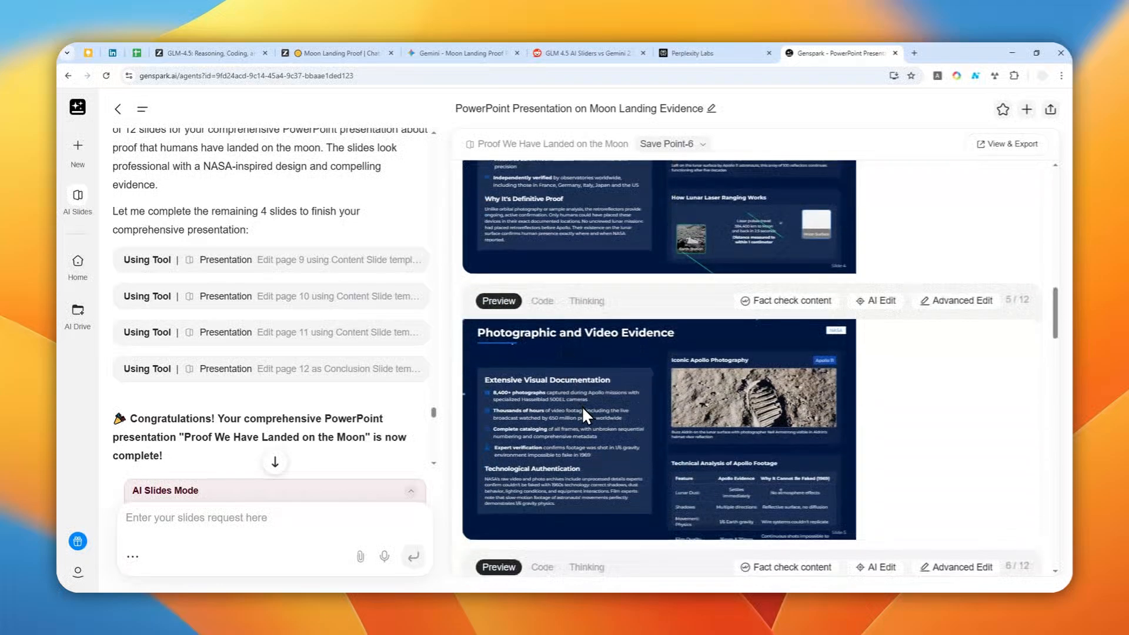
scroll(down, 3)
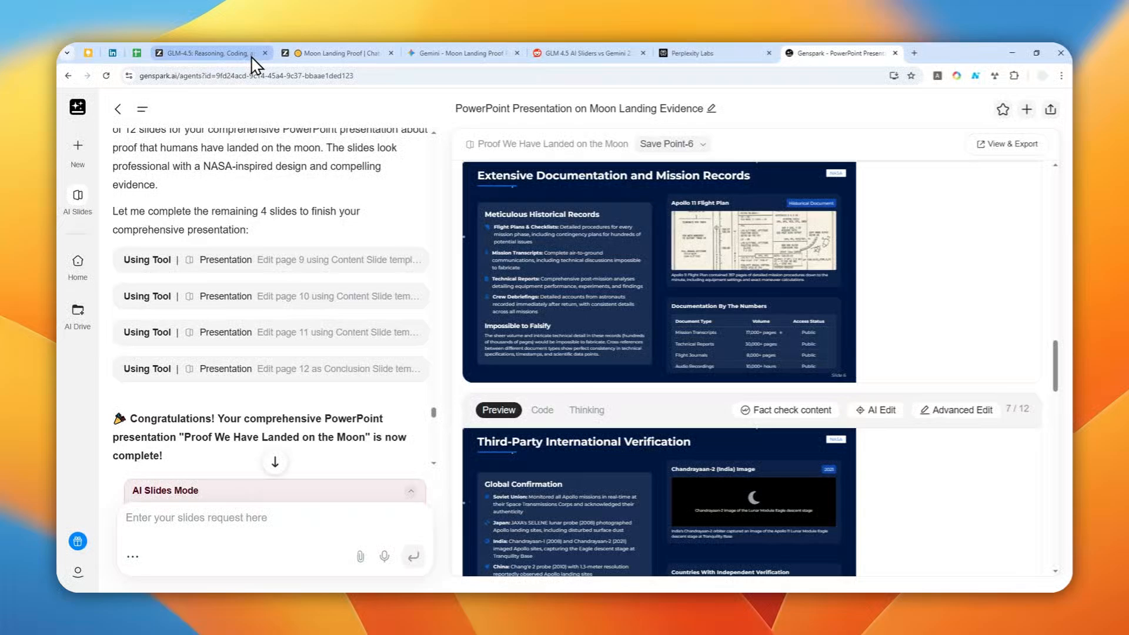
click(338, 53)
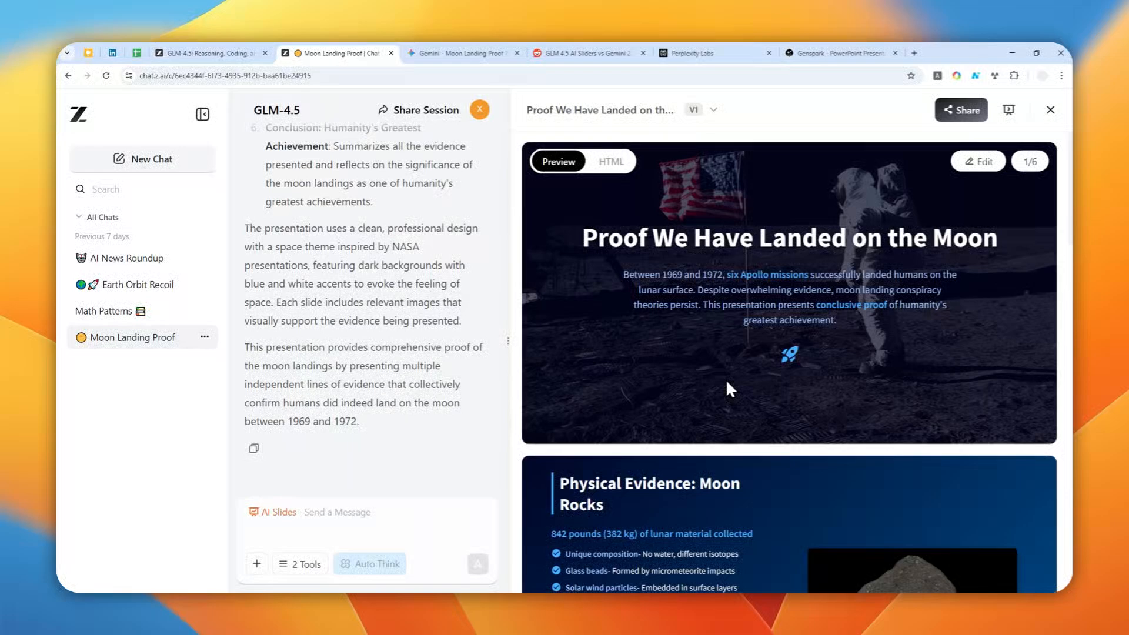
mouse_move(668, 300)
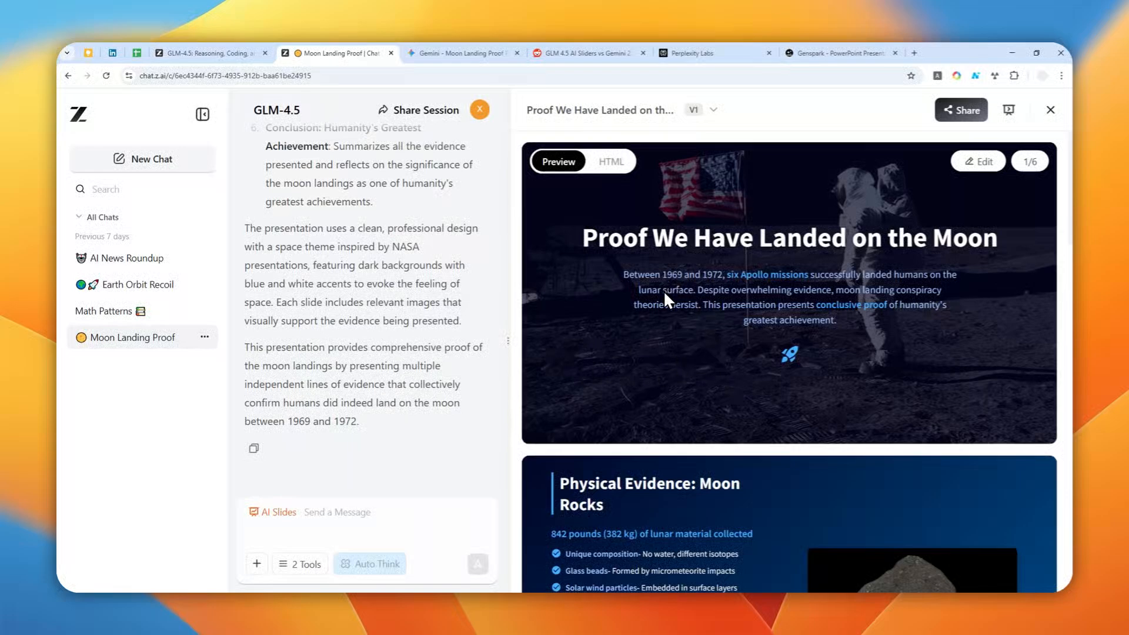
mouse_move(669, 319)
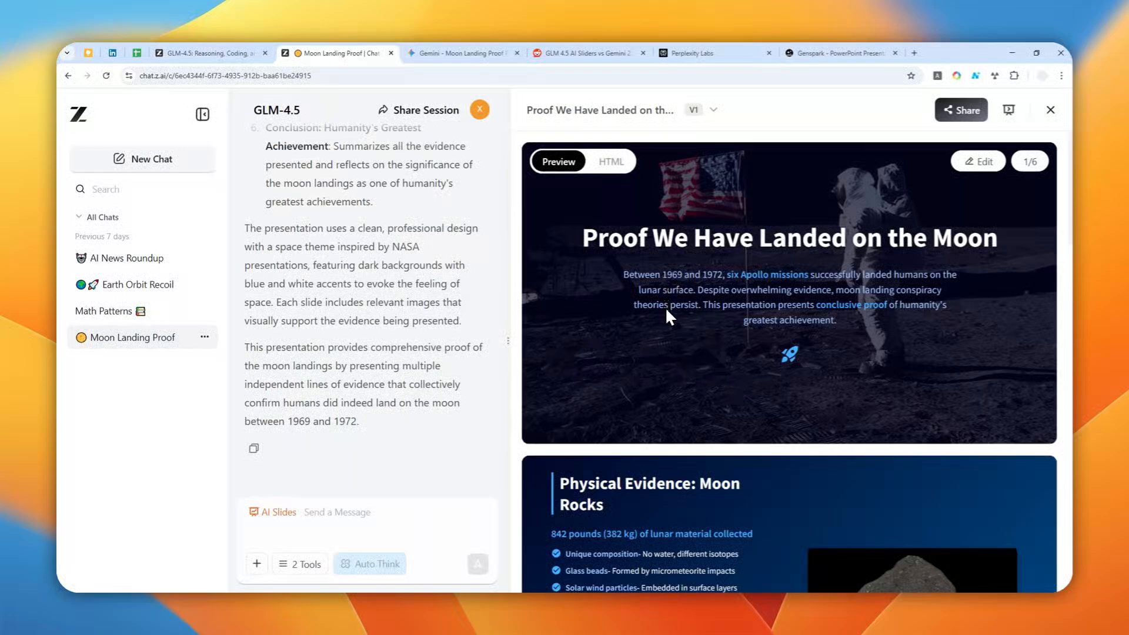
mouse_move(644, 320)
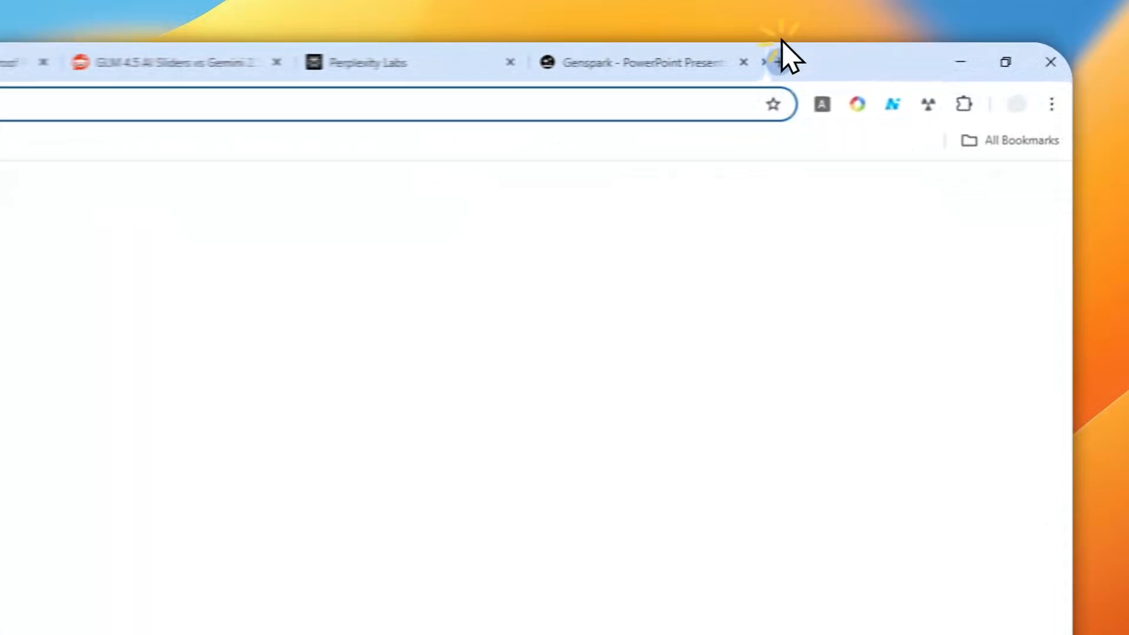
Step: Load z.ai in the new tab to get a fresh GLM-4.5 chat home page
text(z.ai)
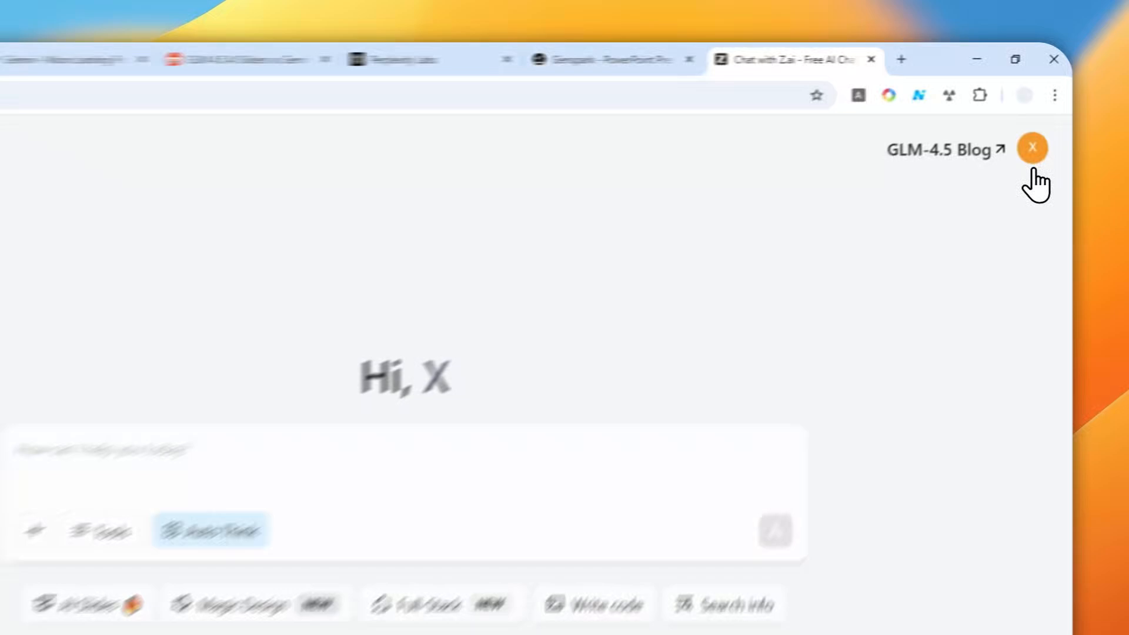
click(1033, 148)
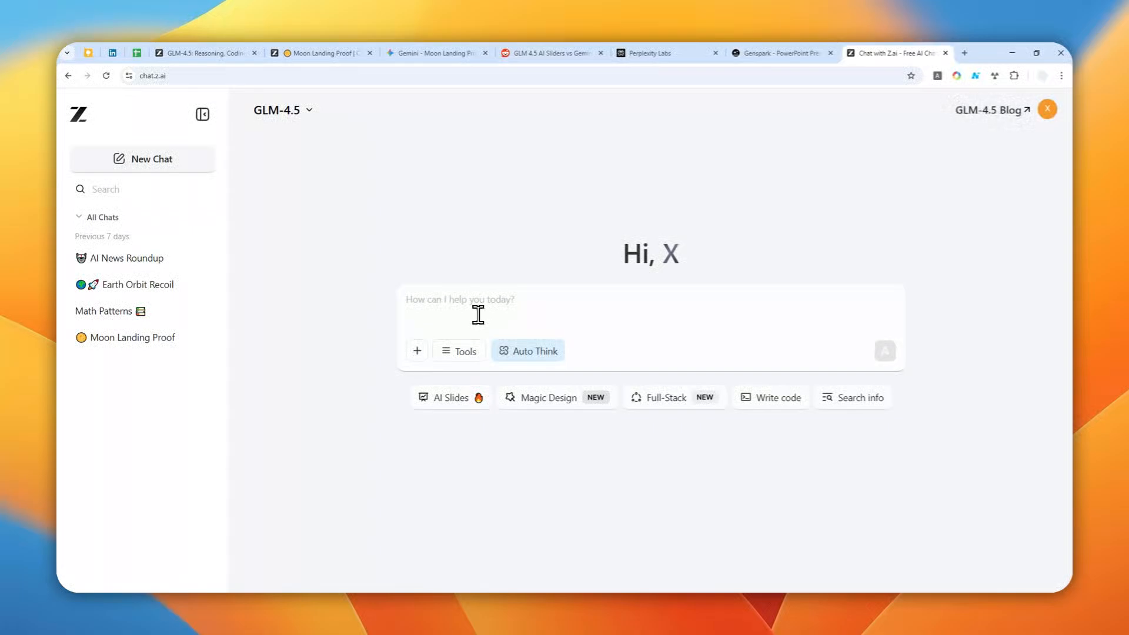
mouse_move(481, 316)
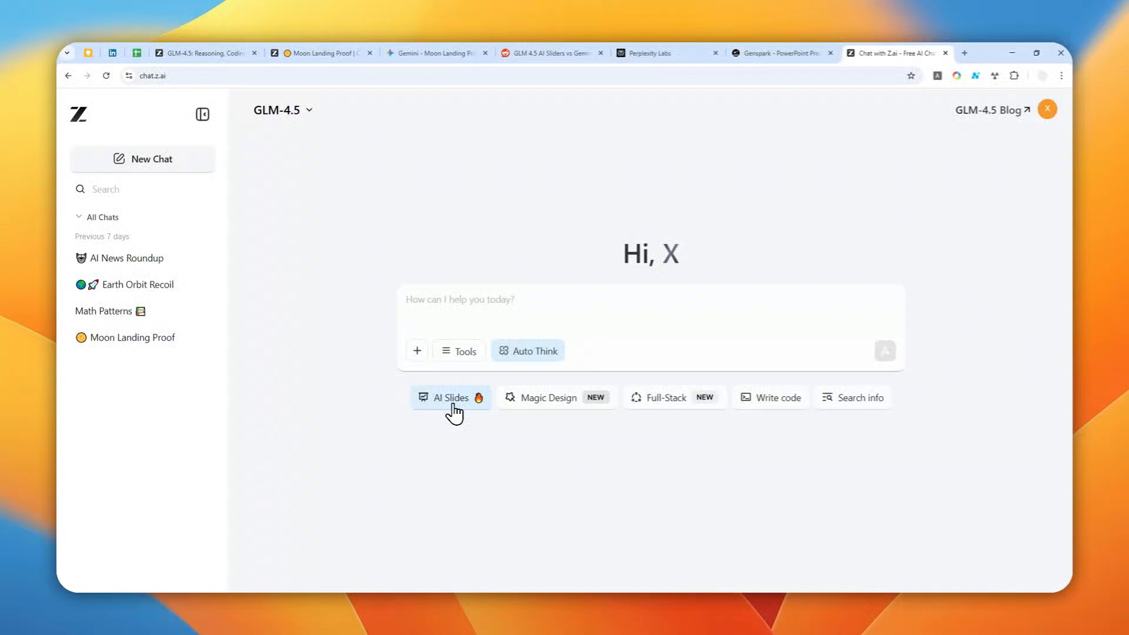
Step: Switch the chat to AI Slides mode and confirm Image Search stays enabled in Tools
click(451, 397)
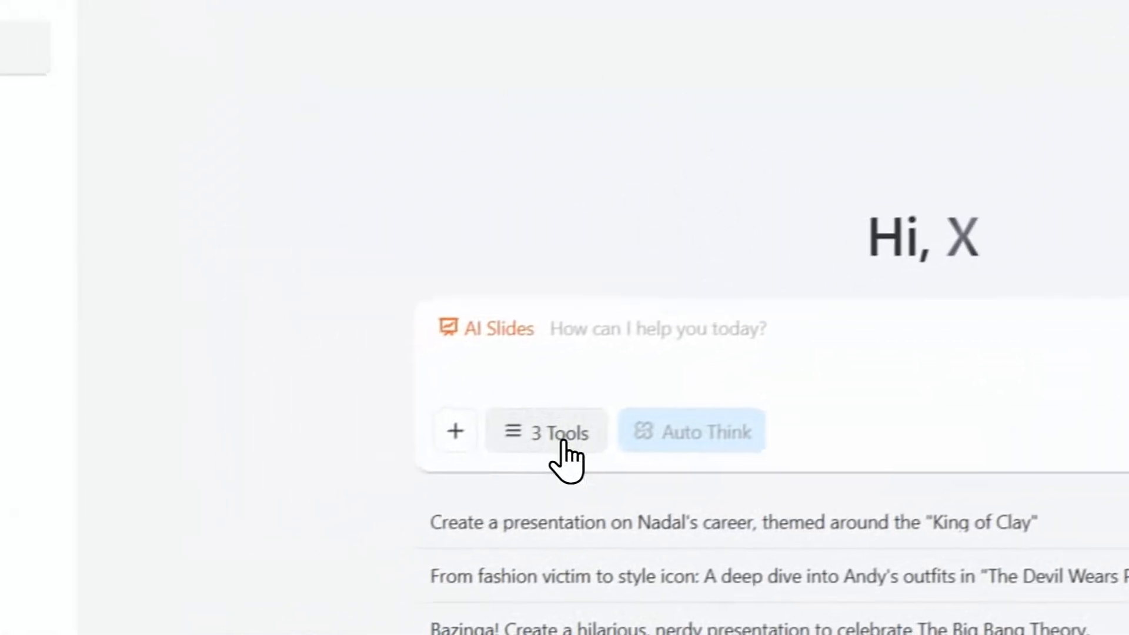
click(545, 432)
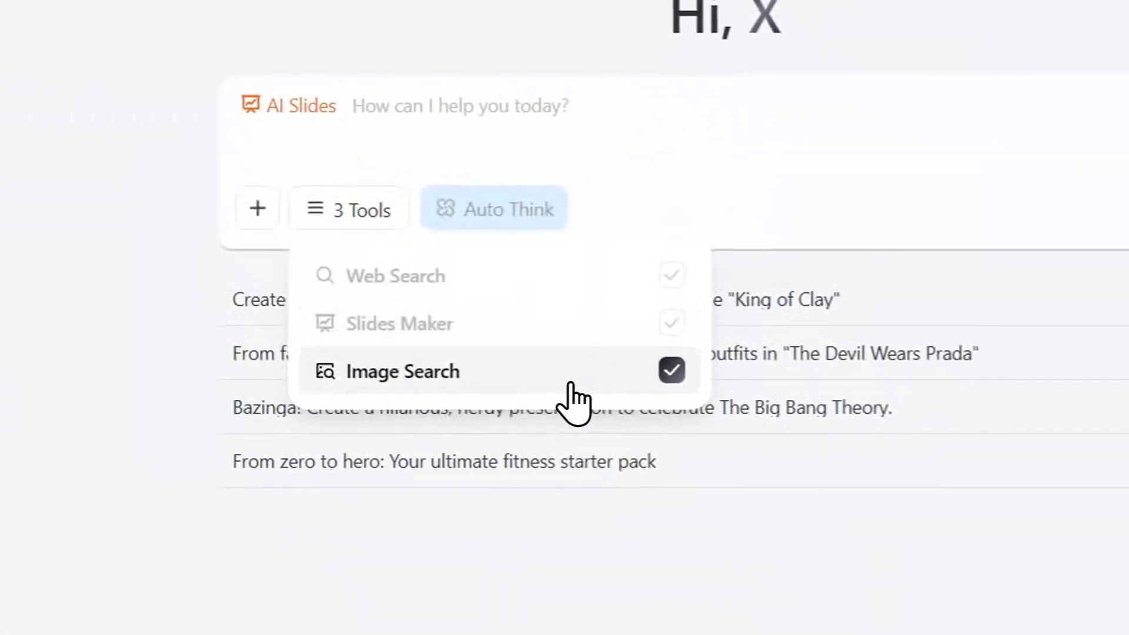
click(671, 370)
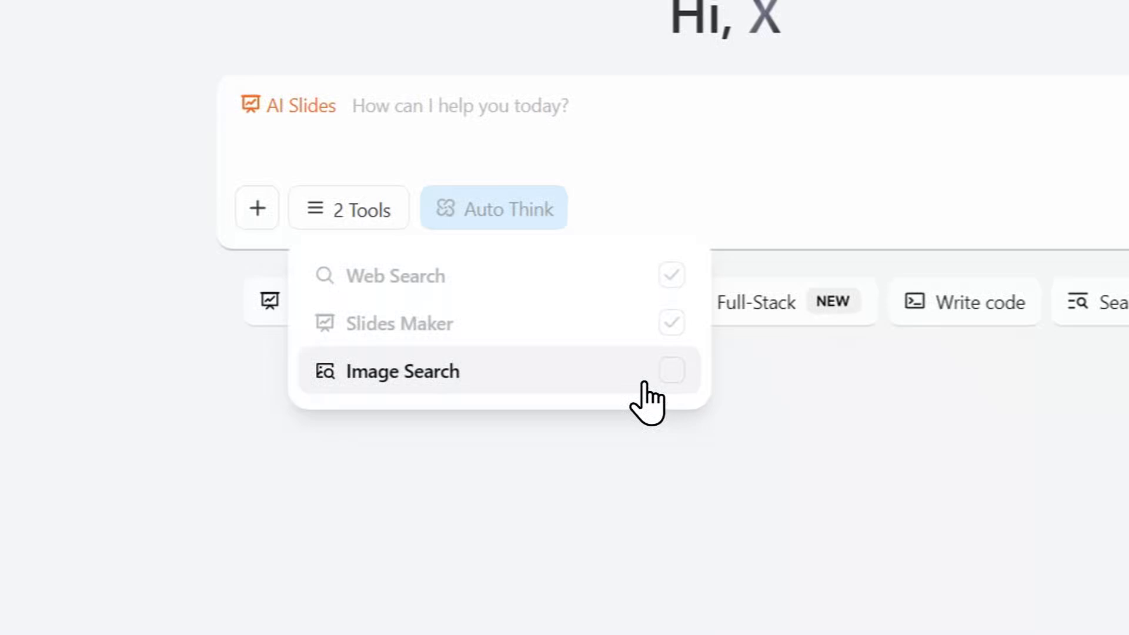
click(670, 371)
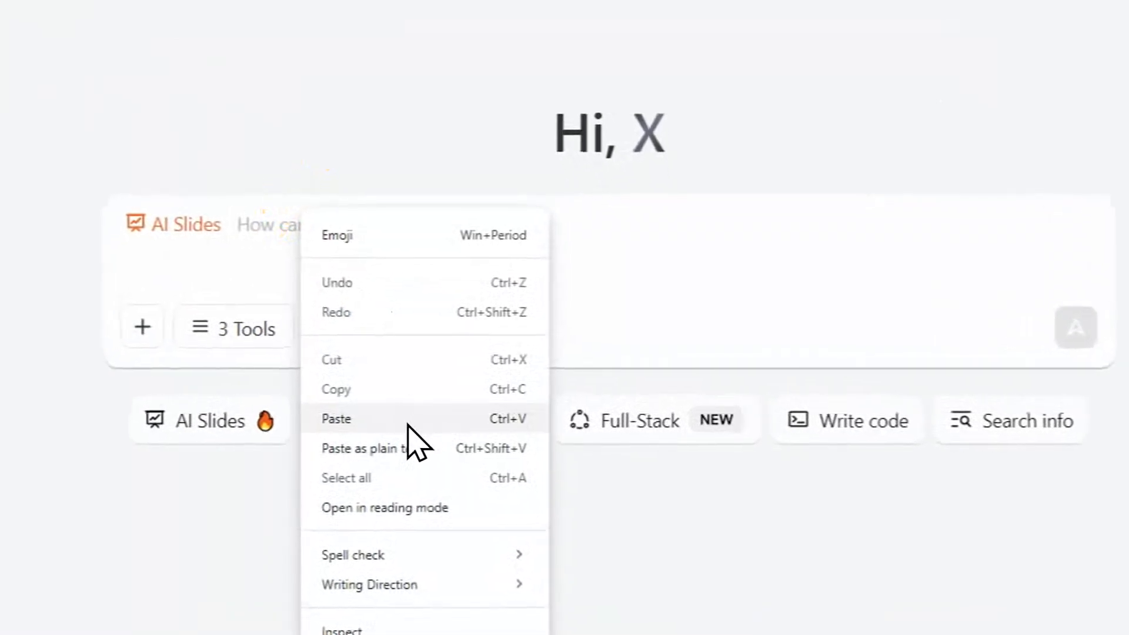
Step: Paste the renewable energy presentation prompt requesting titles and bullet points per slide, and send it
click(335, 419)
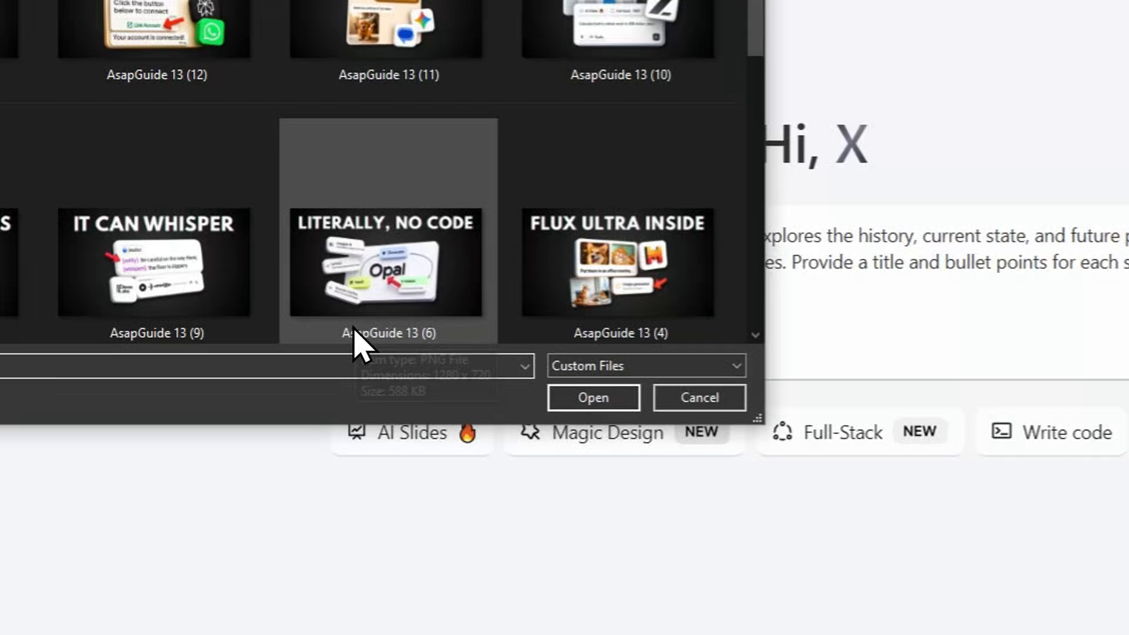
click(697, 398)
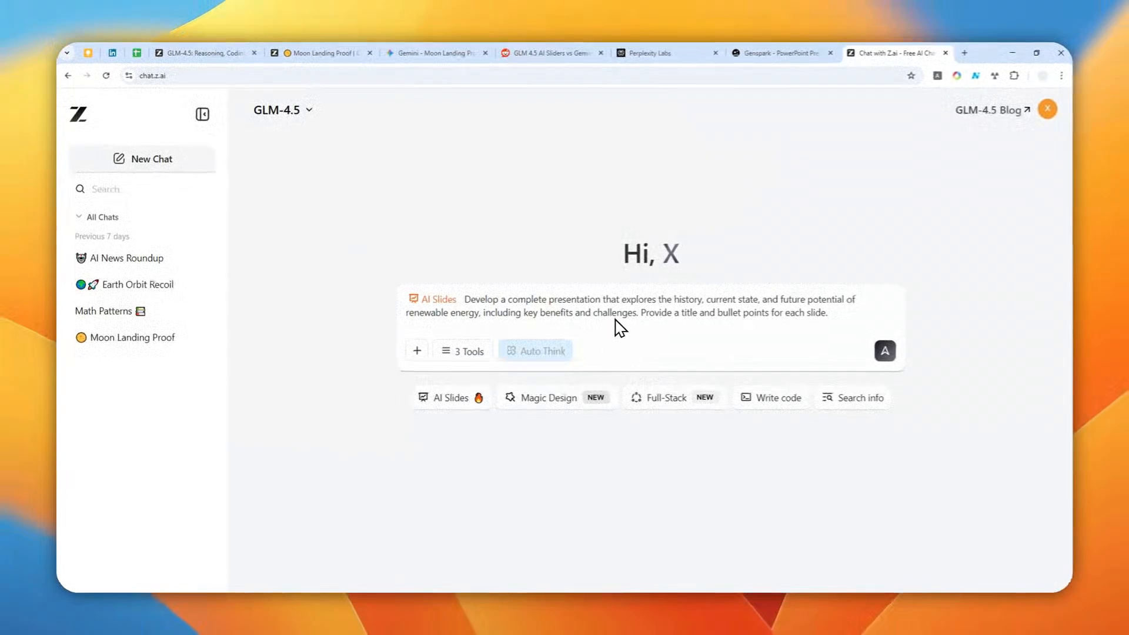
mouse_move(824, 356)
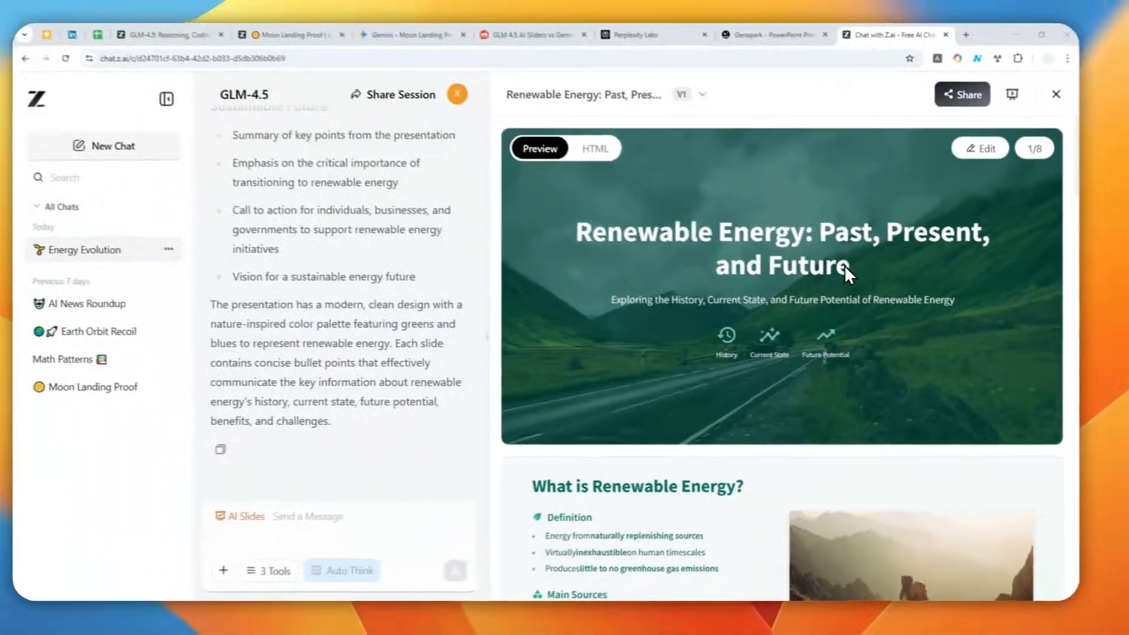
scroll(down, 3)
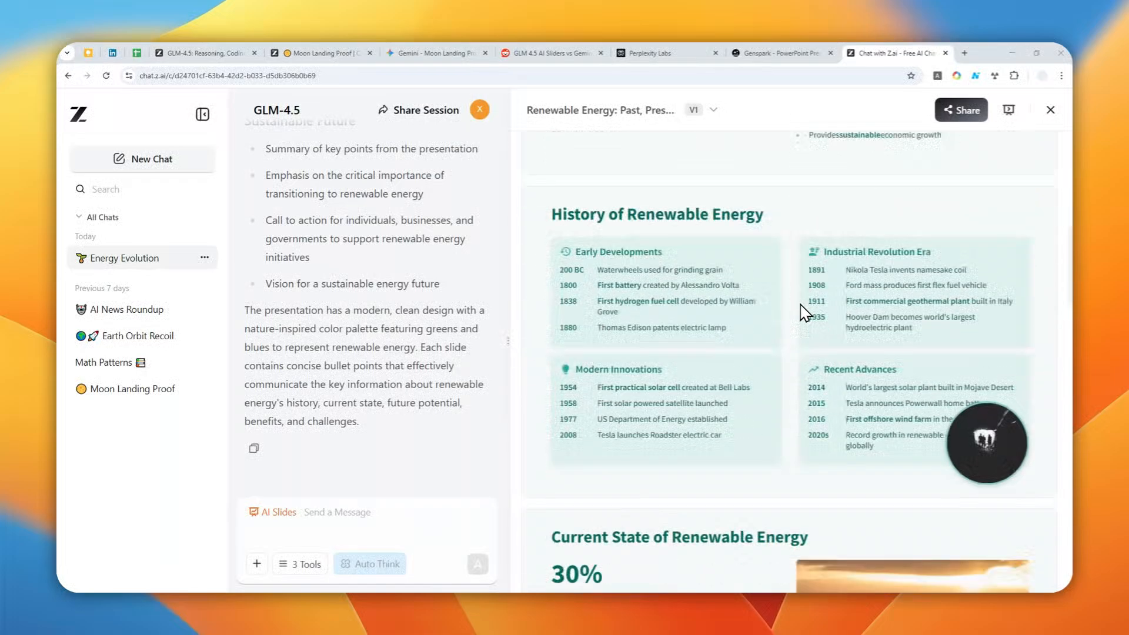
scroll(down, 3)
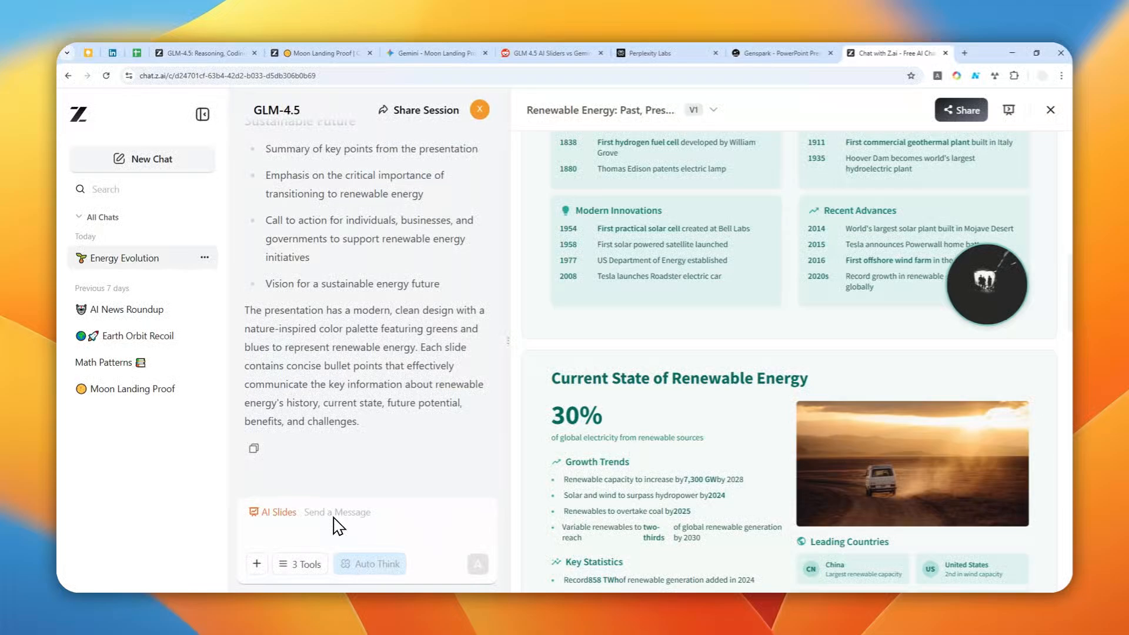
Step: Request 'Redesign the whole document, use less text, but add more images'
text(Redesign the whole document, use less text, but add more images)
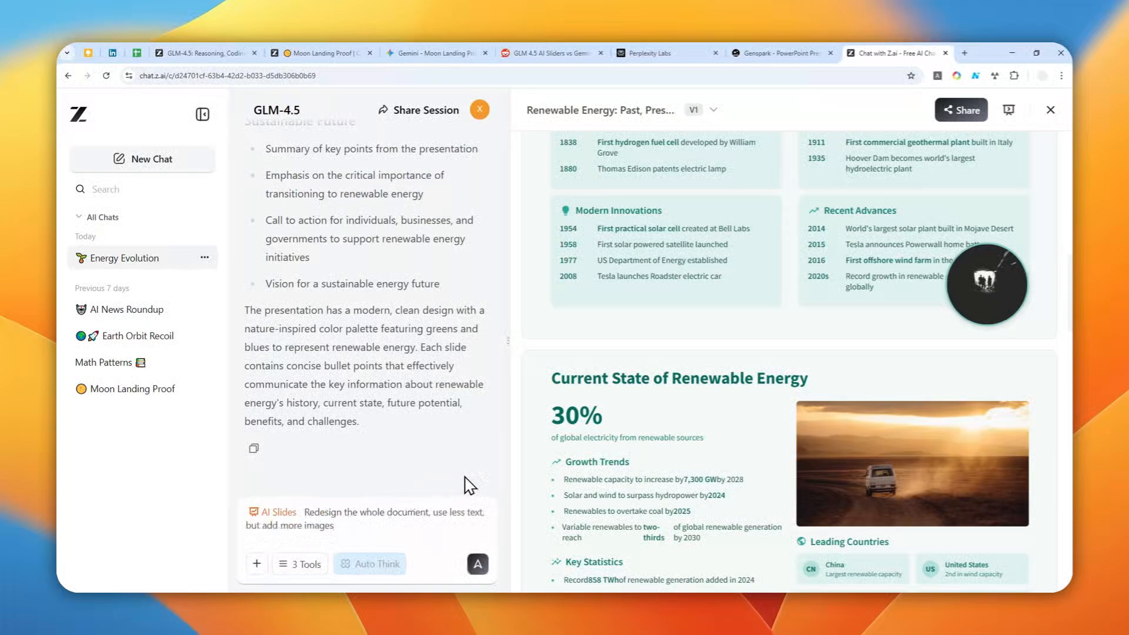
mouse_move(395, 521)
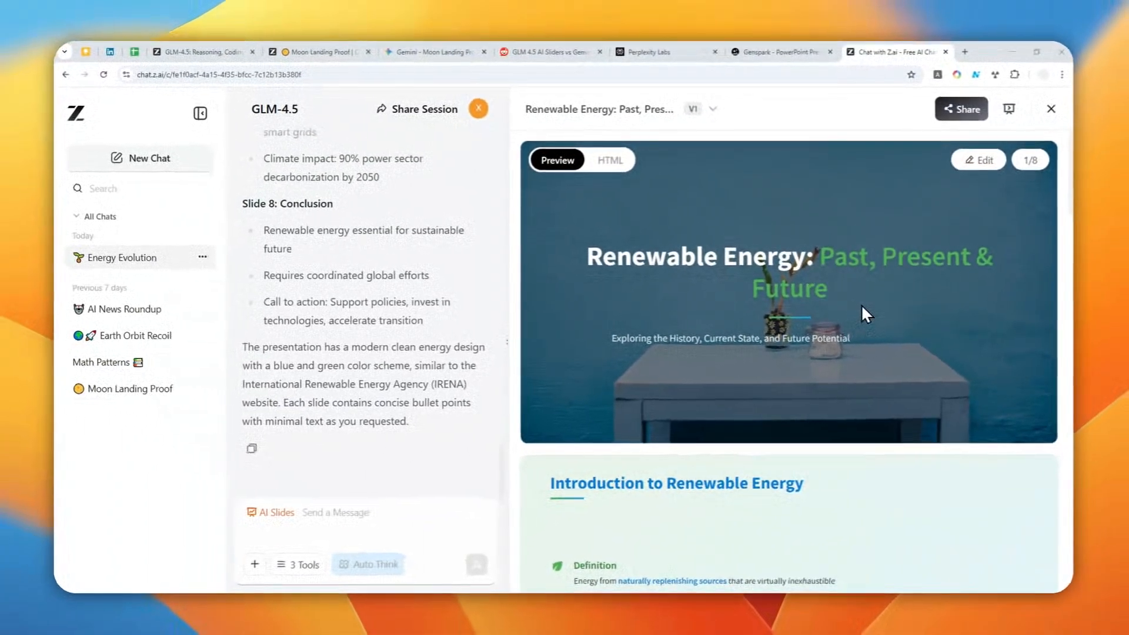
scroll(down, 3)
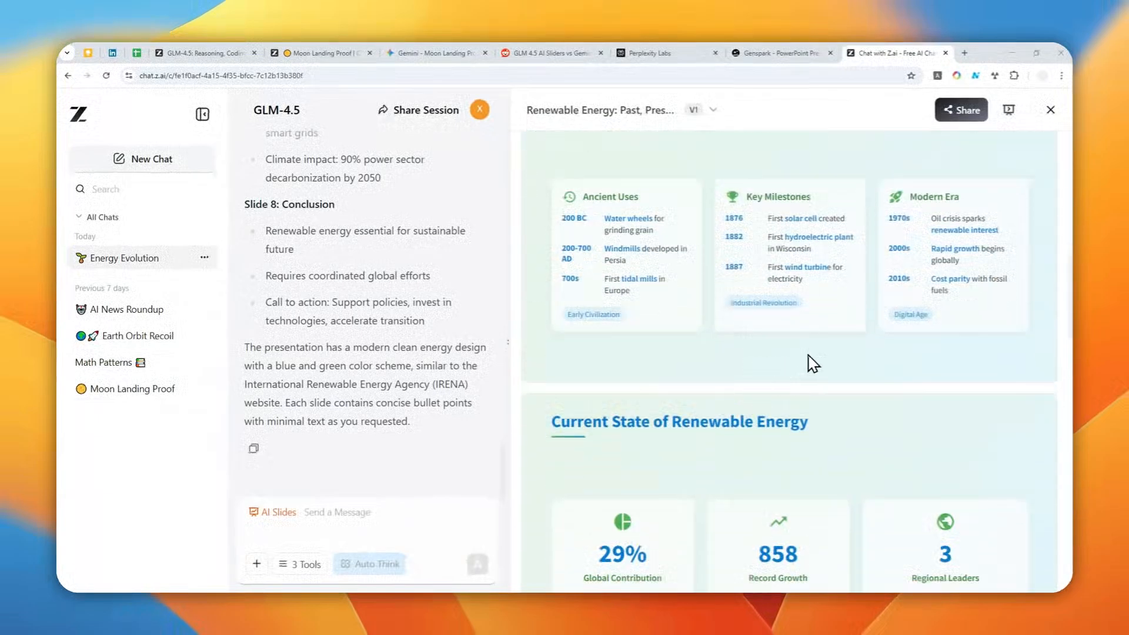
scroll(down, 3)
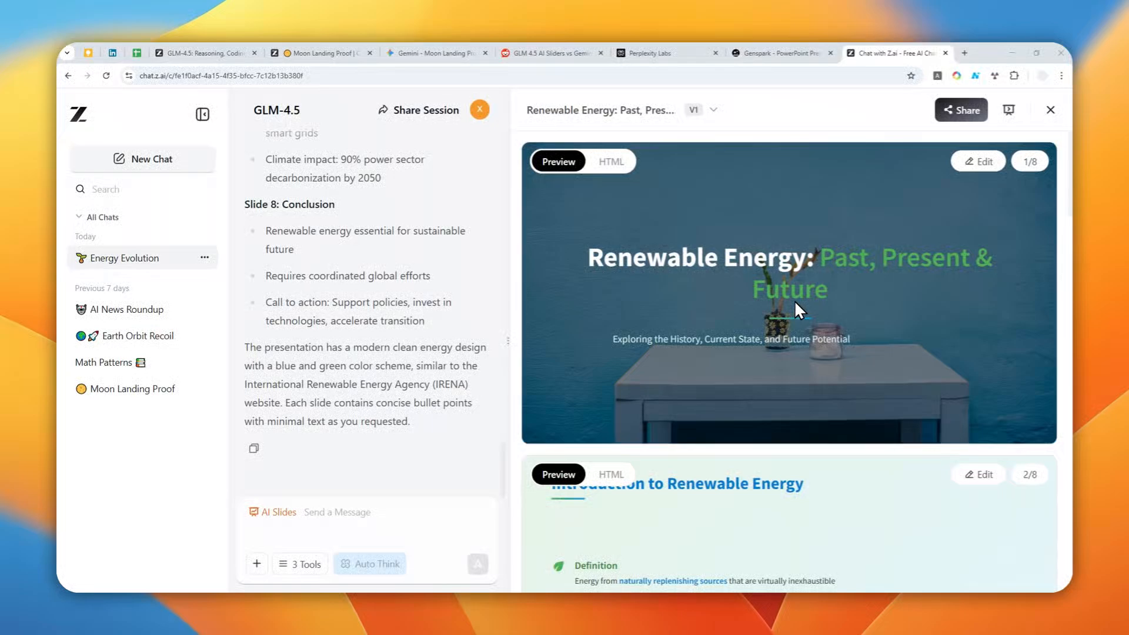
mouse_move(949, 200)
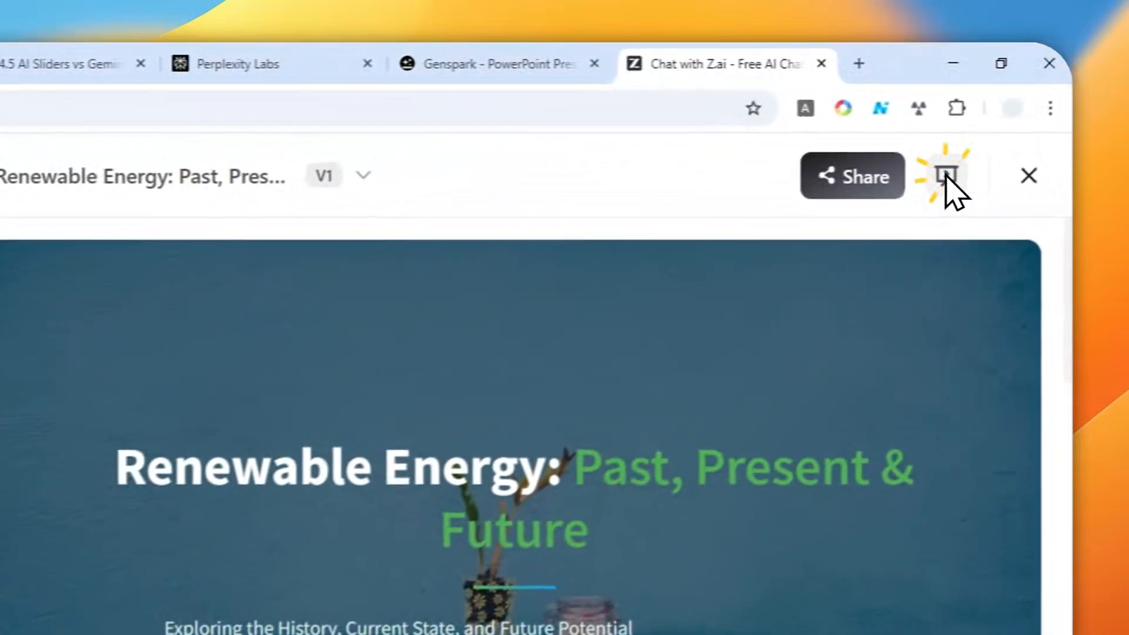
Step: Launch the redesigned deck as a standalone slideshow tab, then return to the chat
click(945, 175)
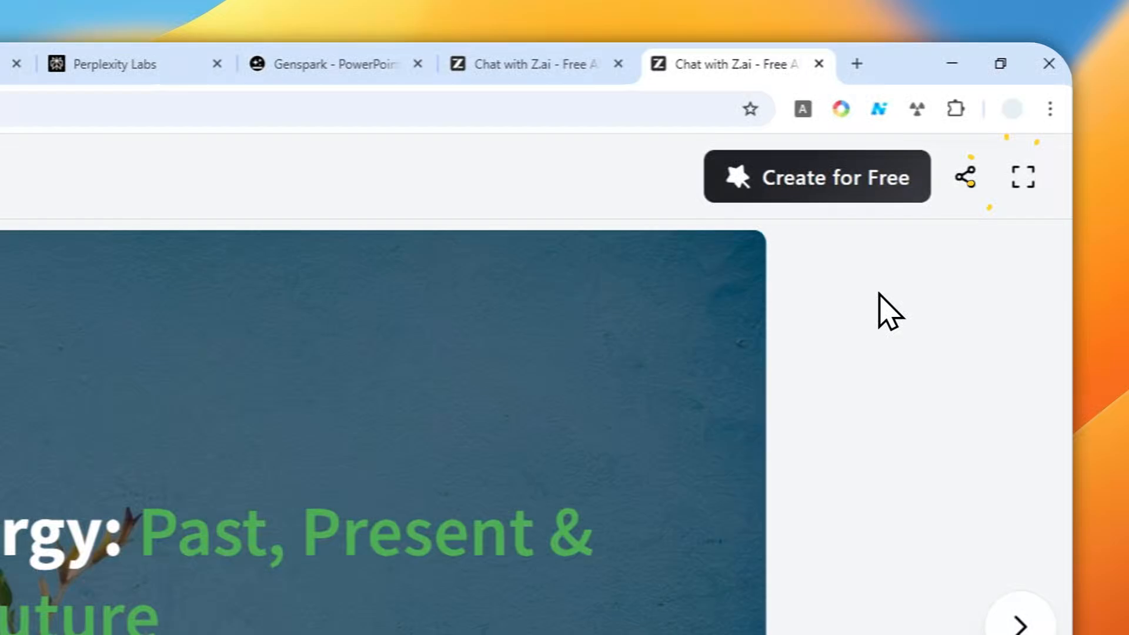
click(1023, 177)
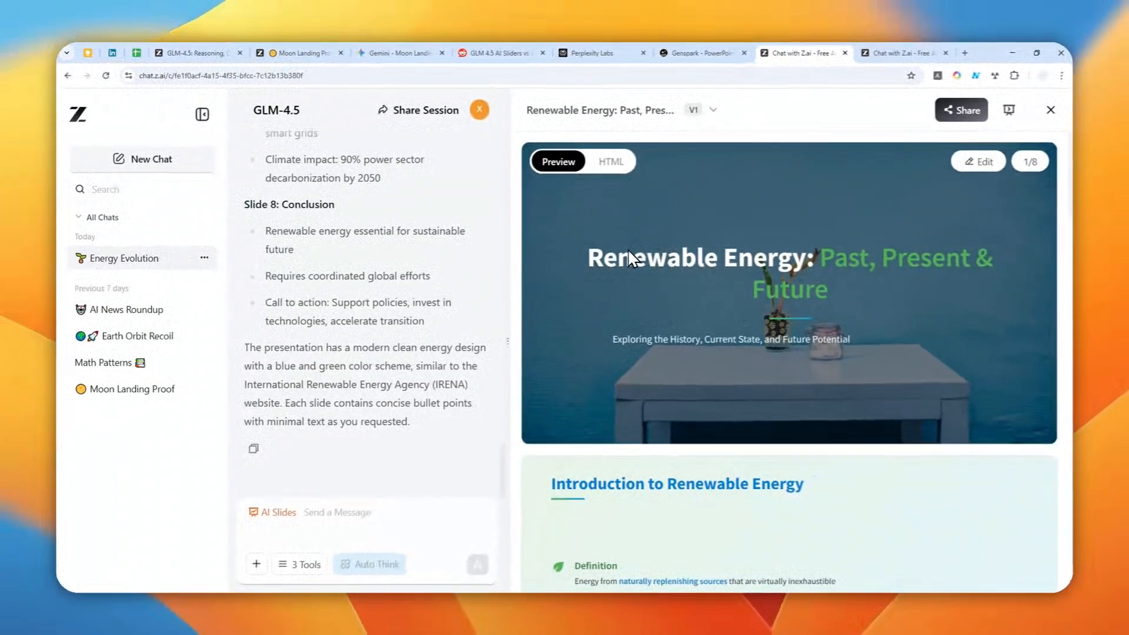
mouse_move(623, 283)
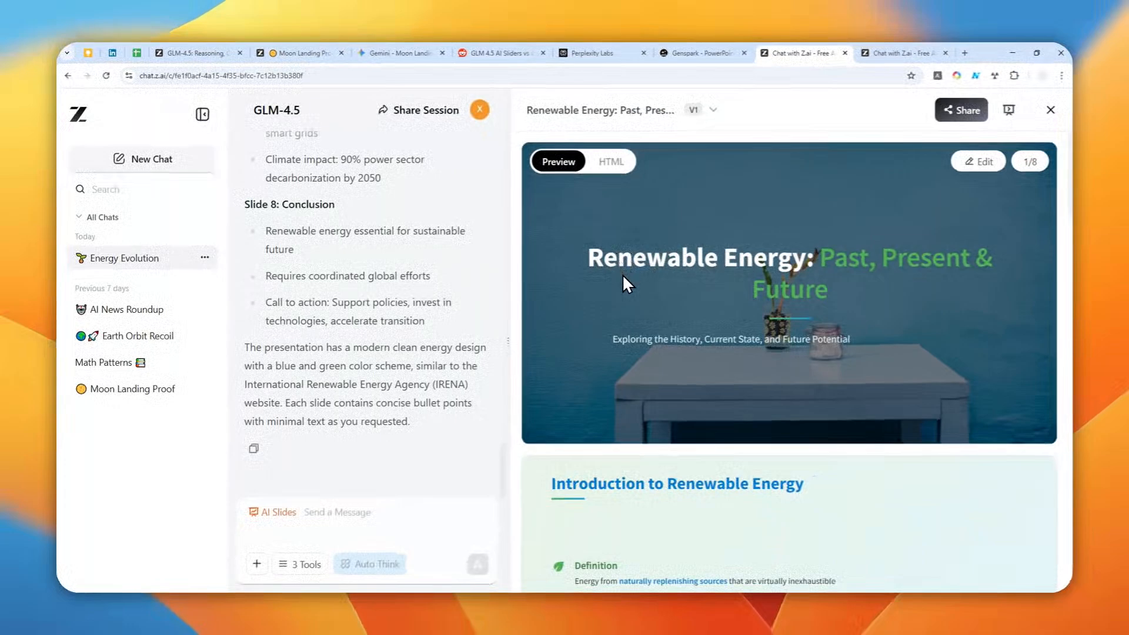
mouse_move(635, 279)
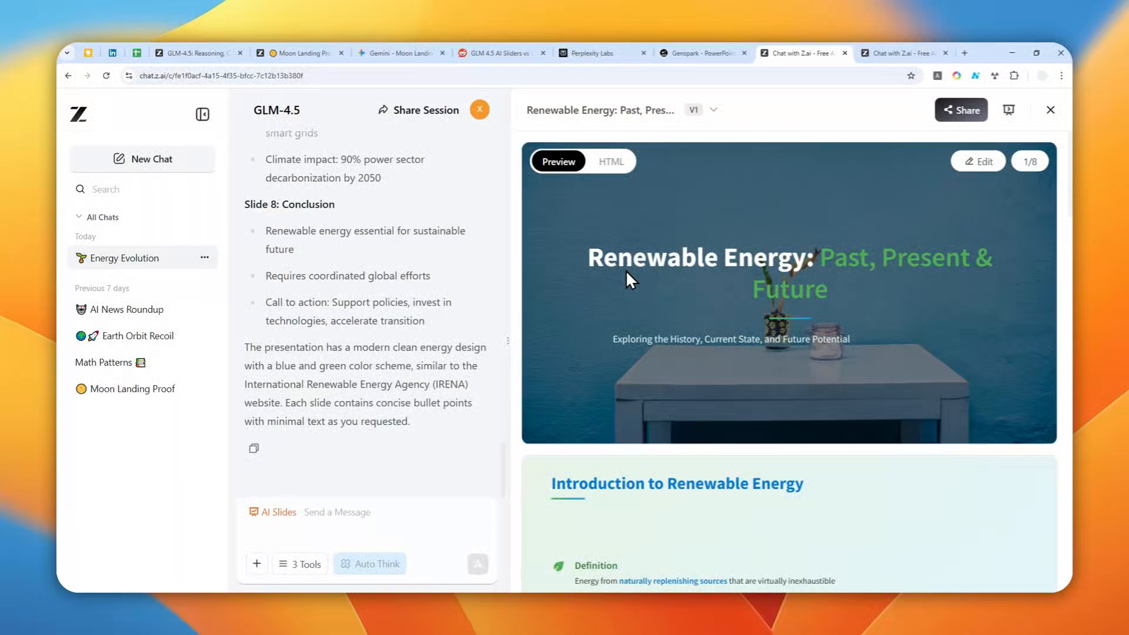
Step: Switch to the GLM-4.5: Reasoning, Coding, and Agentic Abilities blog tab
click(194, 53)
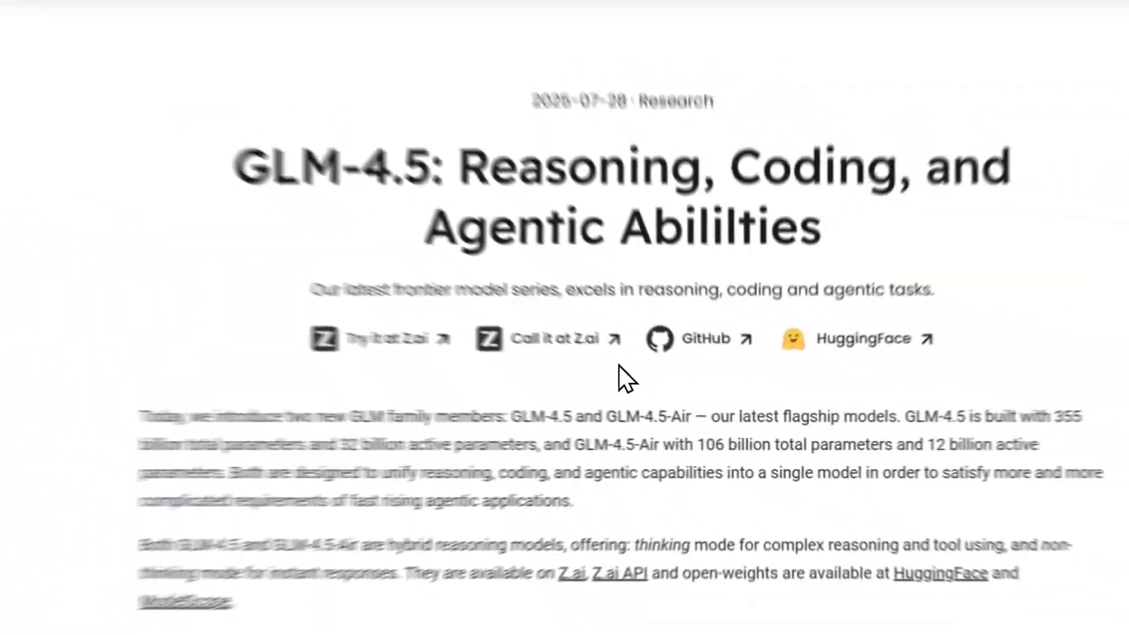